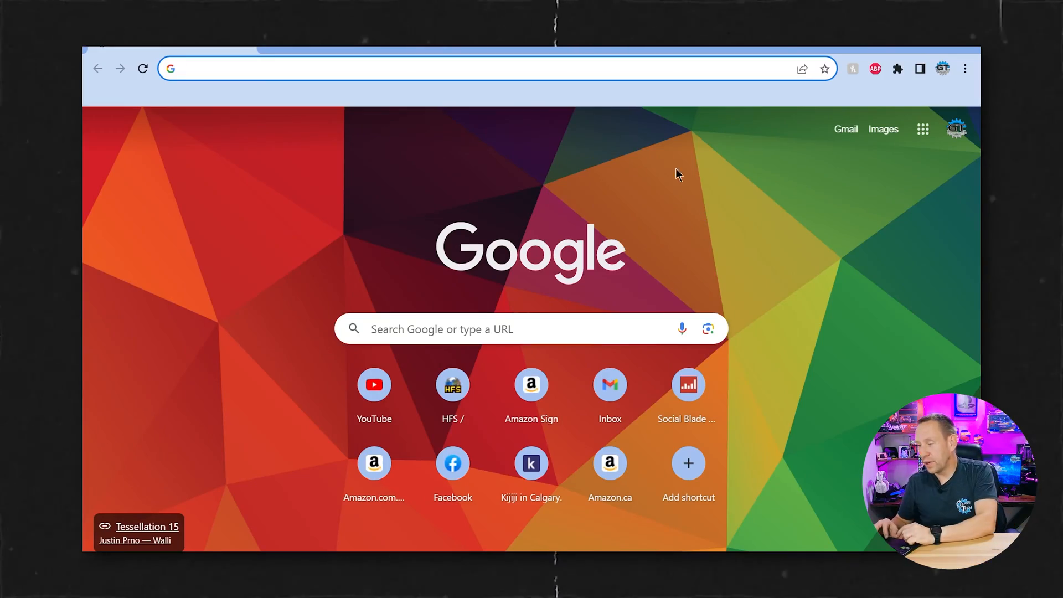
Search Google for 'hfs', refine to 'hfs server', and head to the rejetto.com result
click(475, 68)
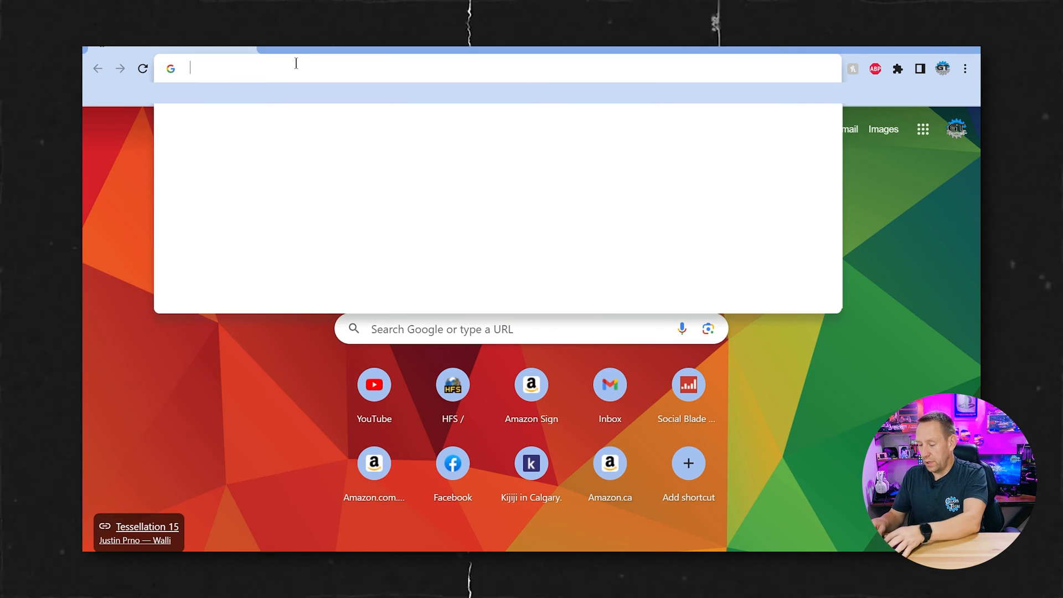
key(Return)
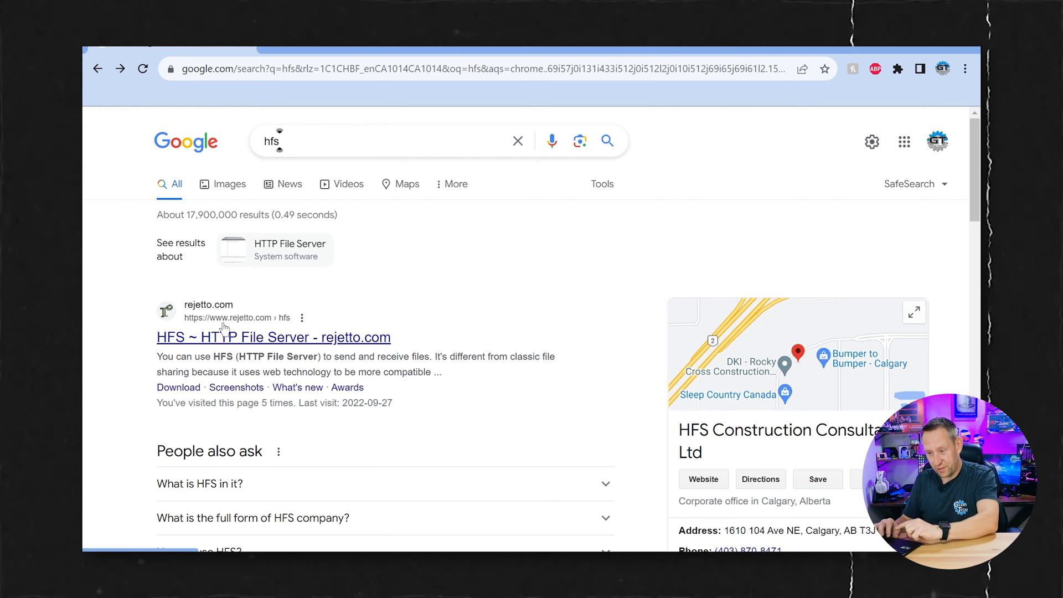
text(s)
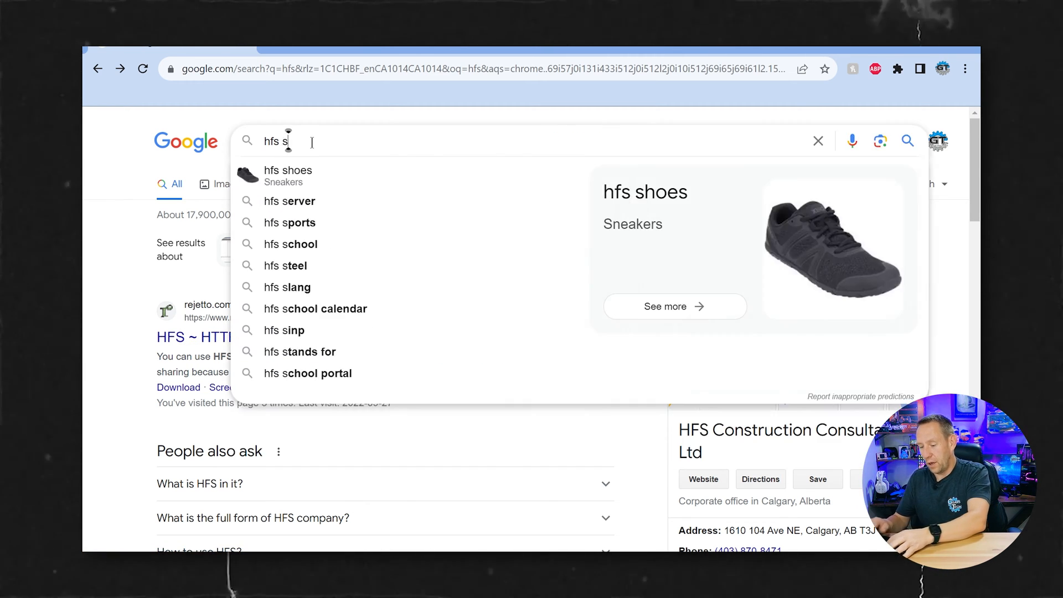
click(288, 201)
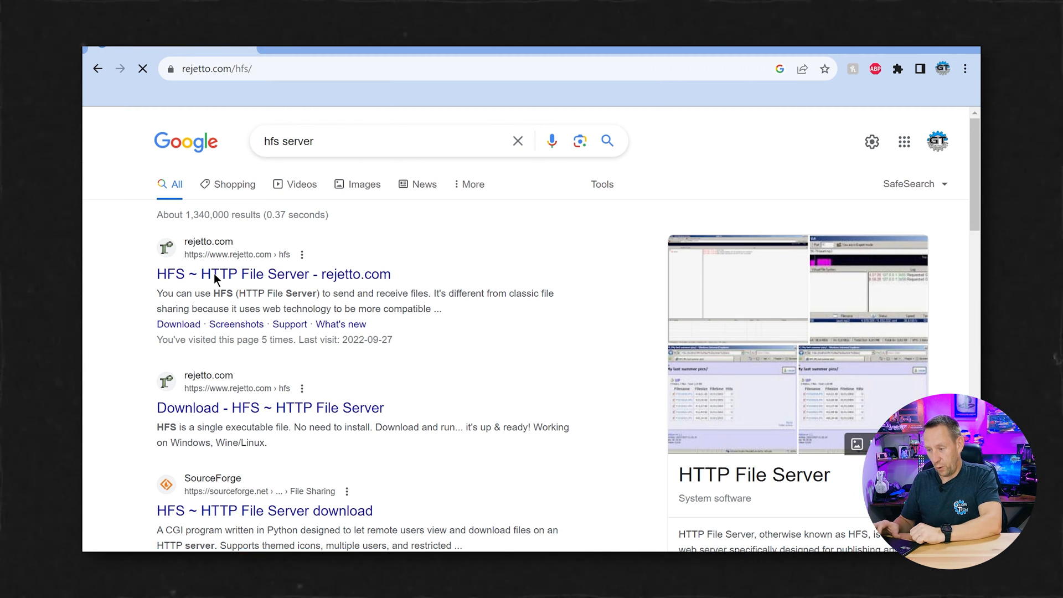
Reach the rejetto.com HFS download page and start the 2.3m download
click(273, 273)
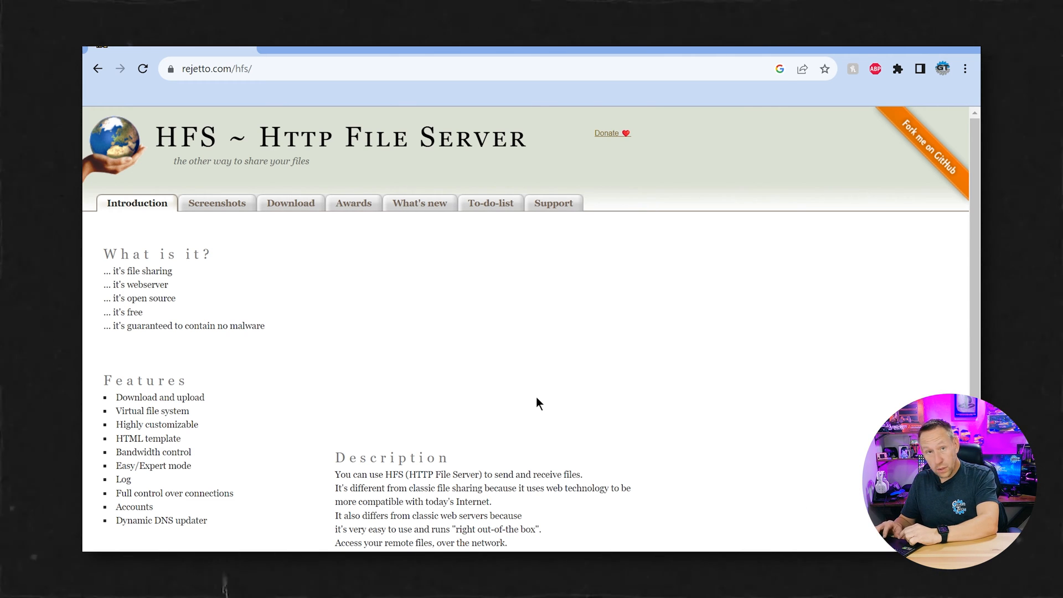
click(290, 203)
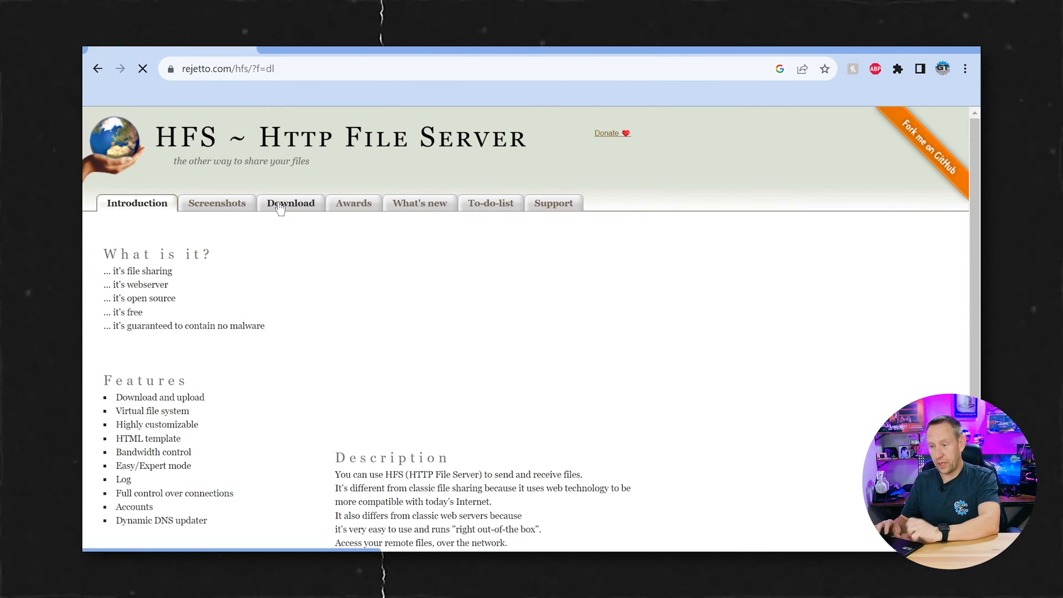
click(290, 202)
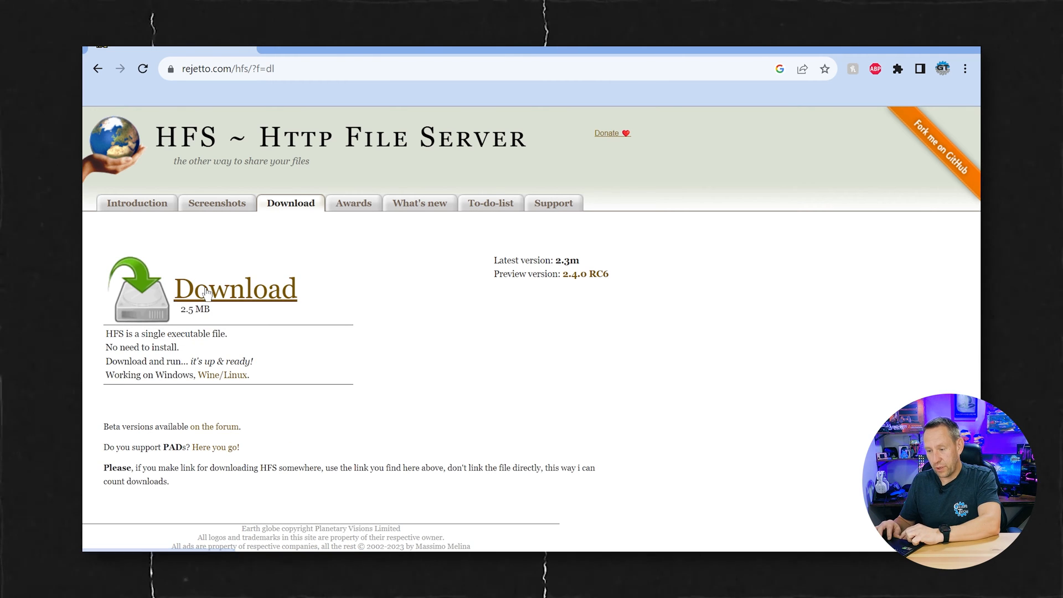
Let hfs.exe finish downloading from SourceForge and launch it from Chrome's downloads
click(235, 288)
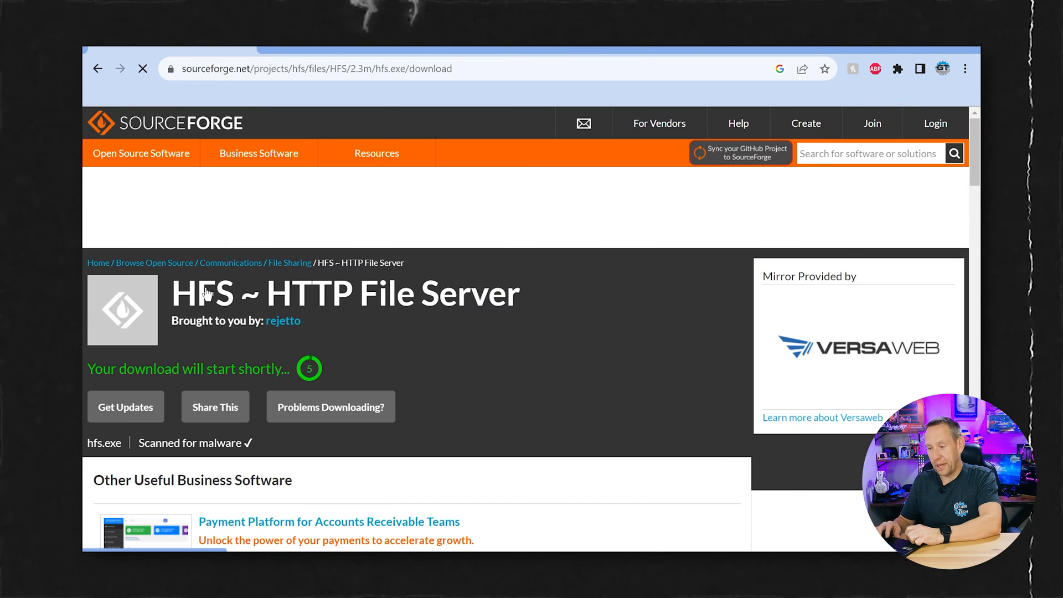
mouse_move(477, 399)
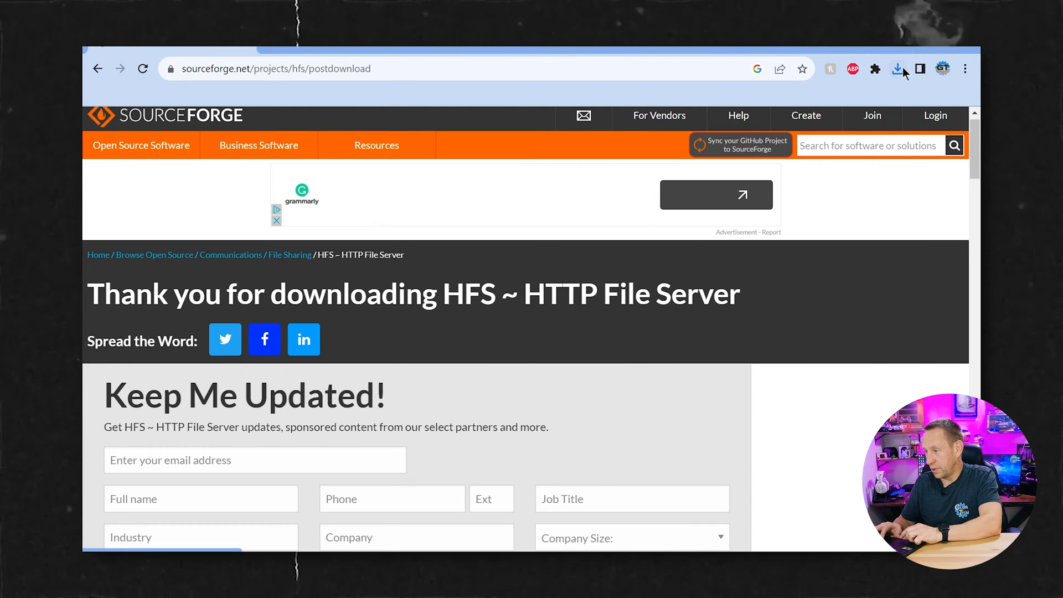
click(897, 69)
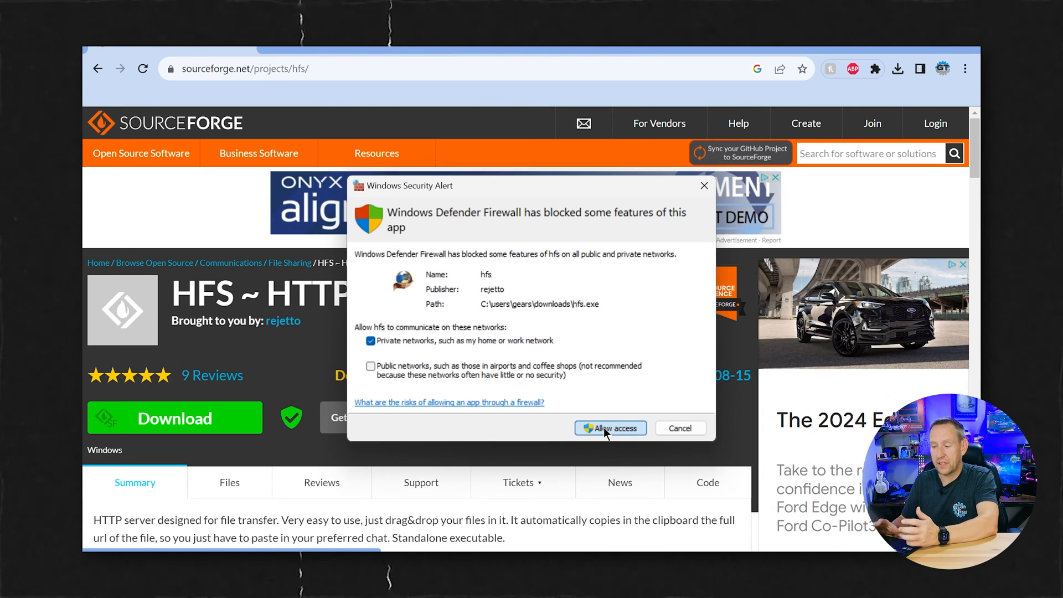
Allow hfs through the firewall, accept the shell-menu offer and dismiss the registry error
click(609, 427)
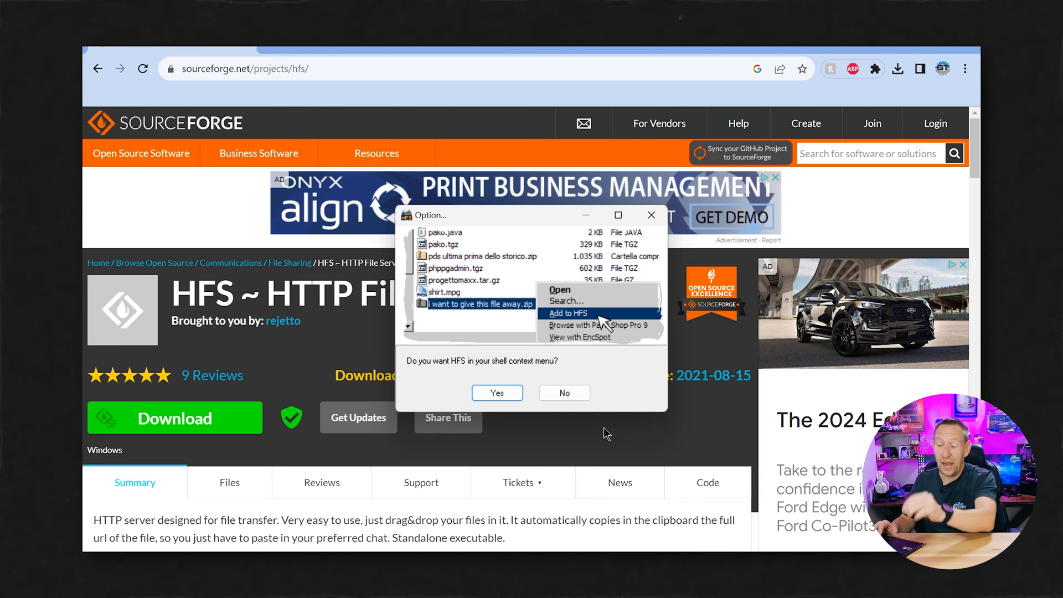
mouse_move(463, 382)
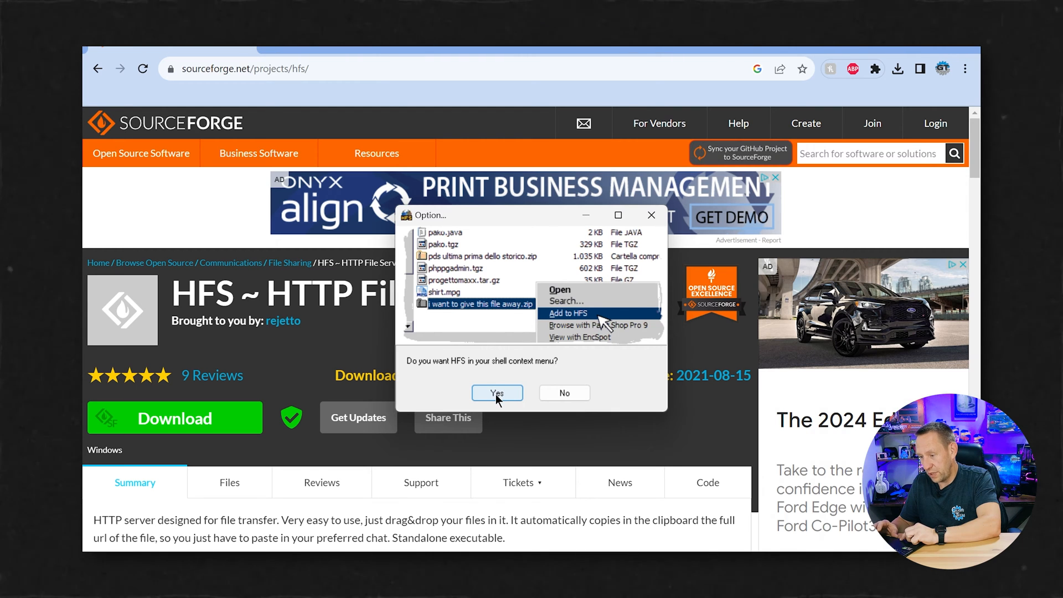
click(497, 392)
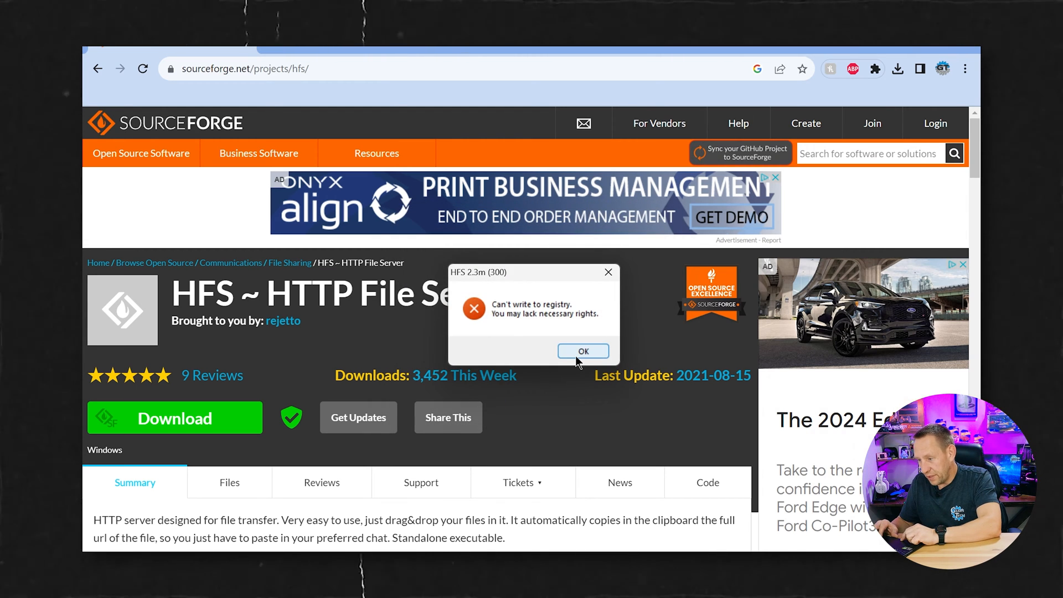
click(582, 350)
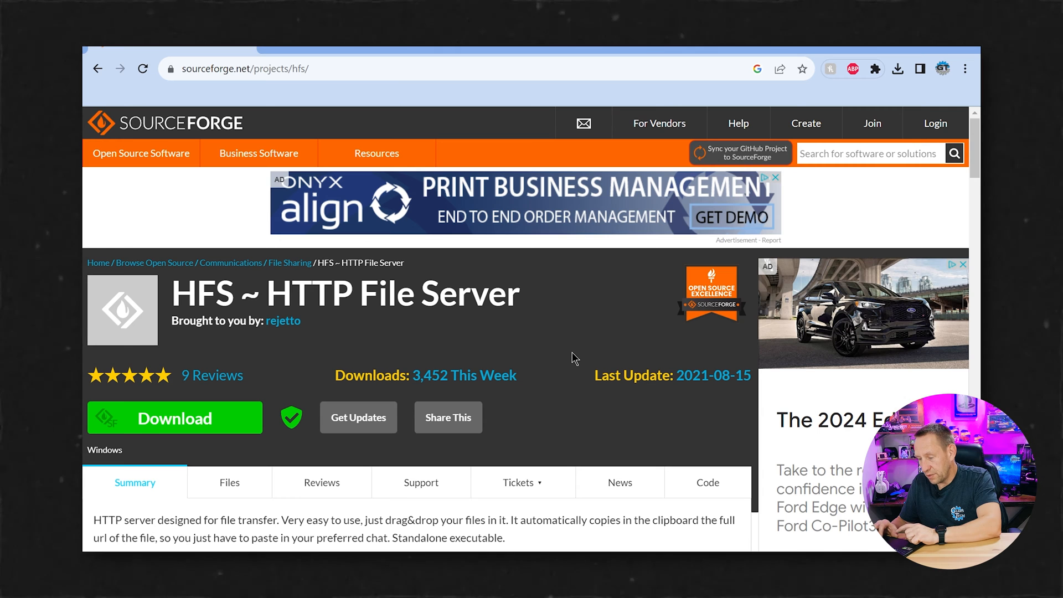
mouse_move(471, 550)
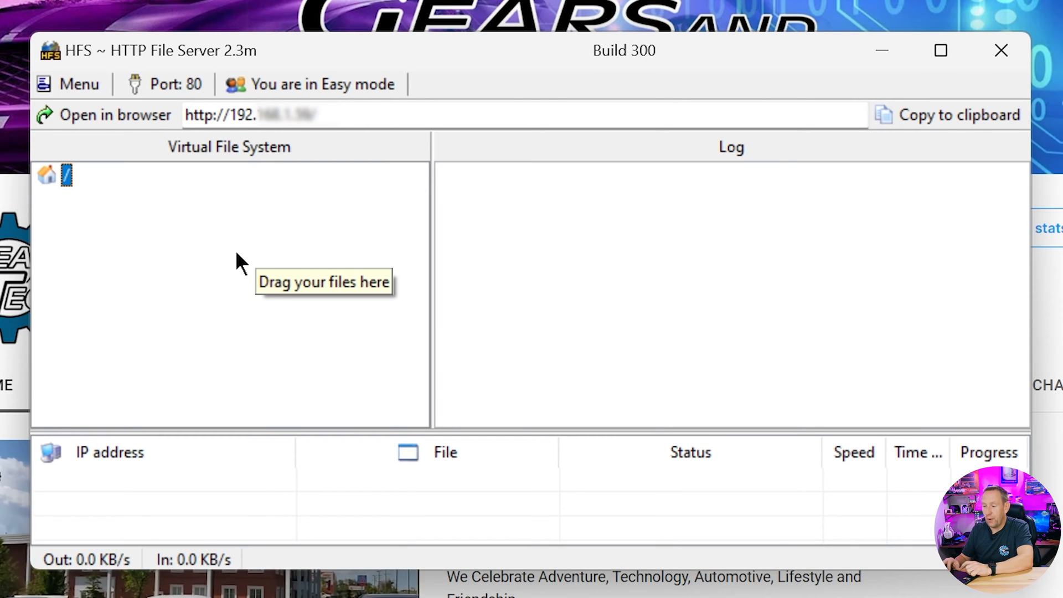
mouse_move(159, 315)
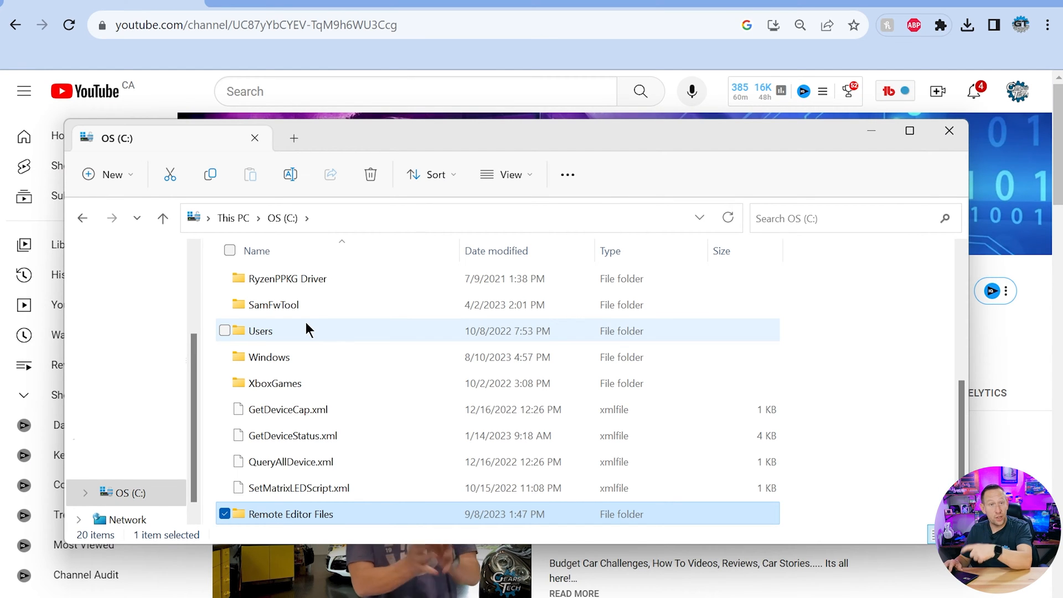
mouse_move(267, 518)
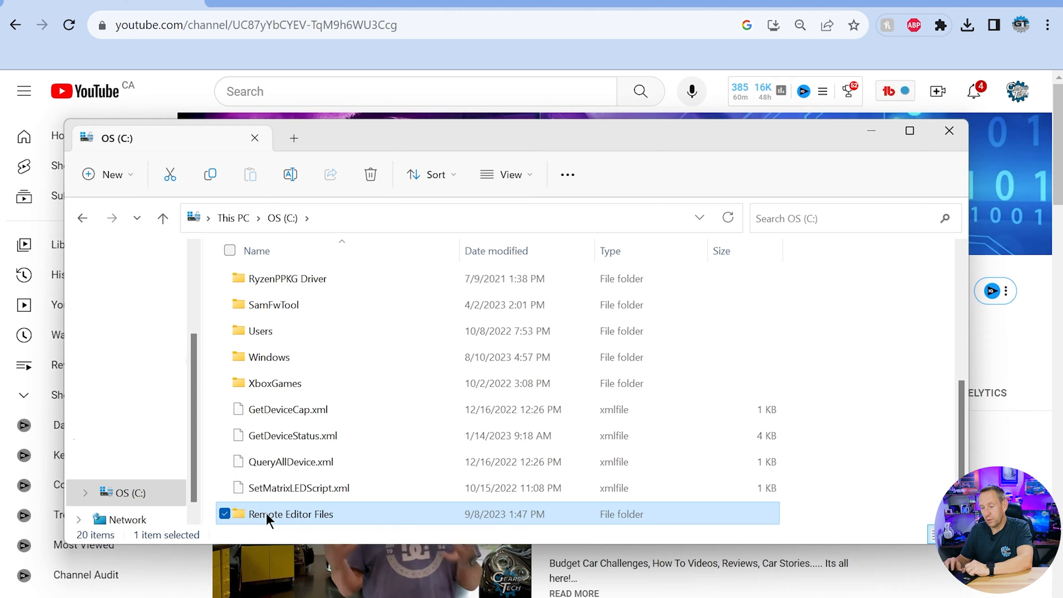
Browse into C:\Remote Editor Files via Screenshots and show its PNG as large icons
double_click(291, 514)
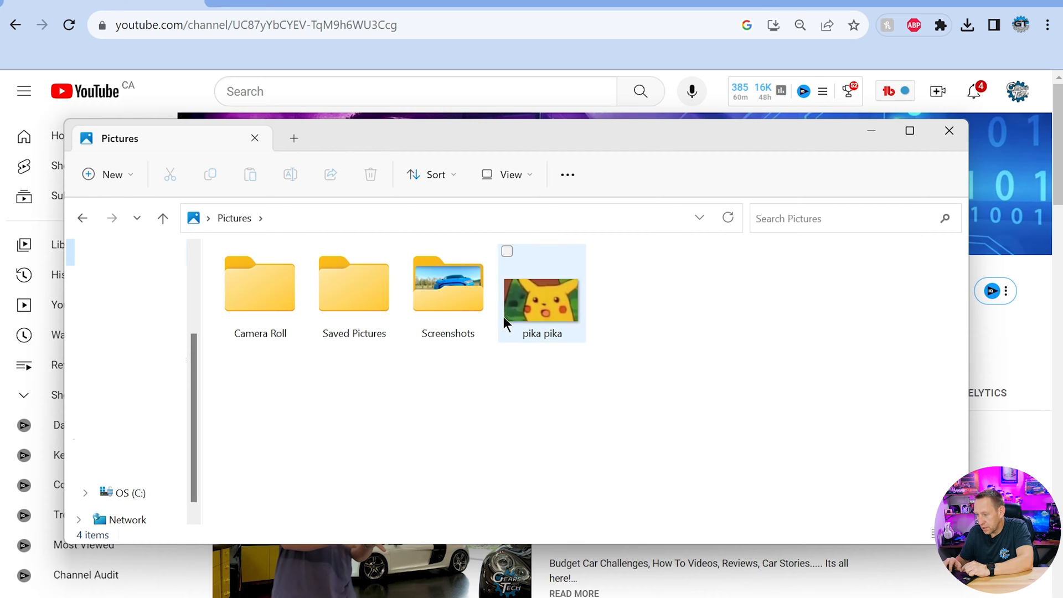
click(447, 291)
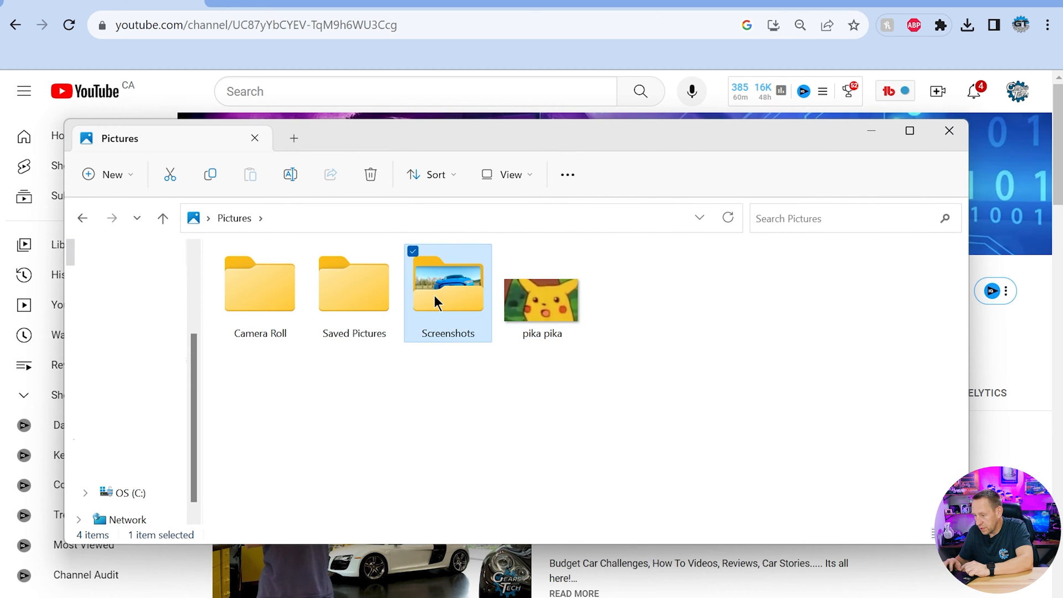
double_click(448, 284)
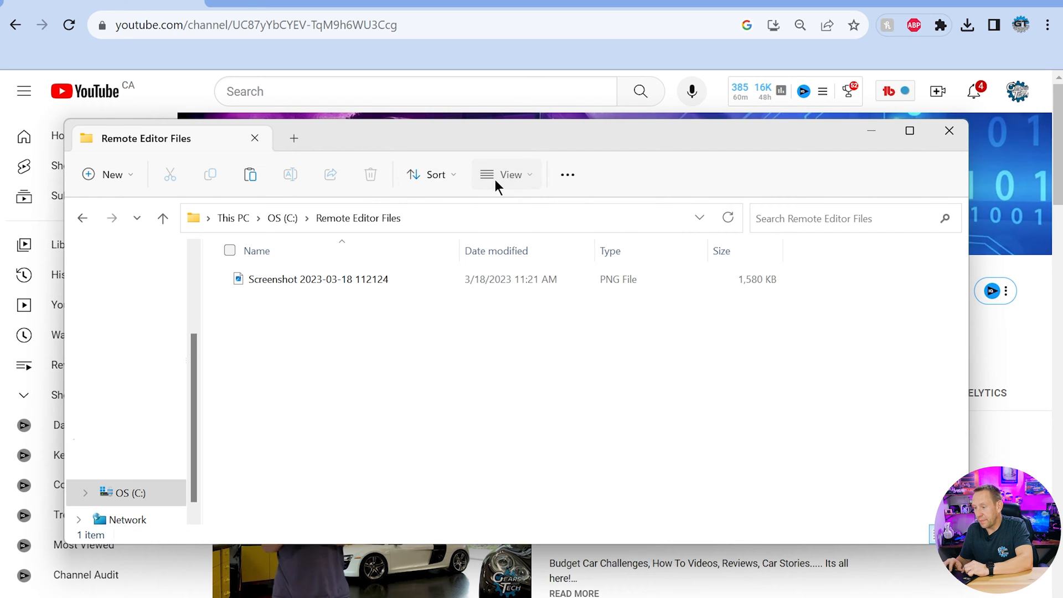
click(506, 174)
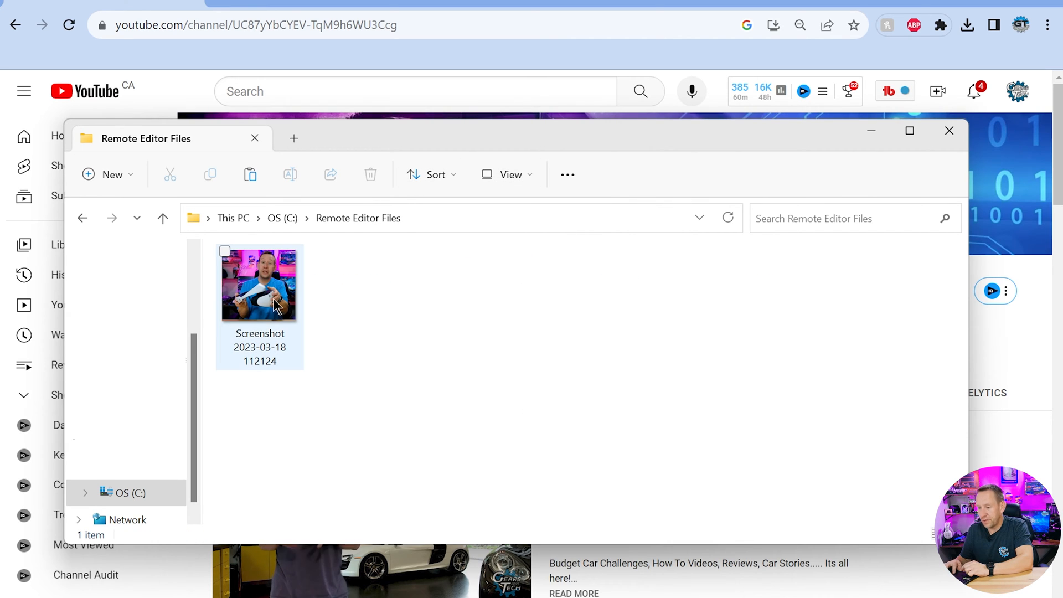
mouse_move(454, 361)
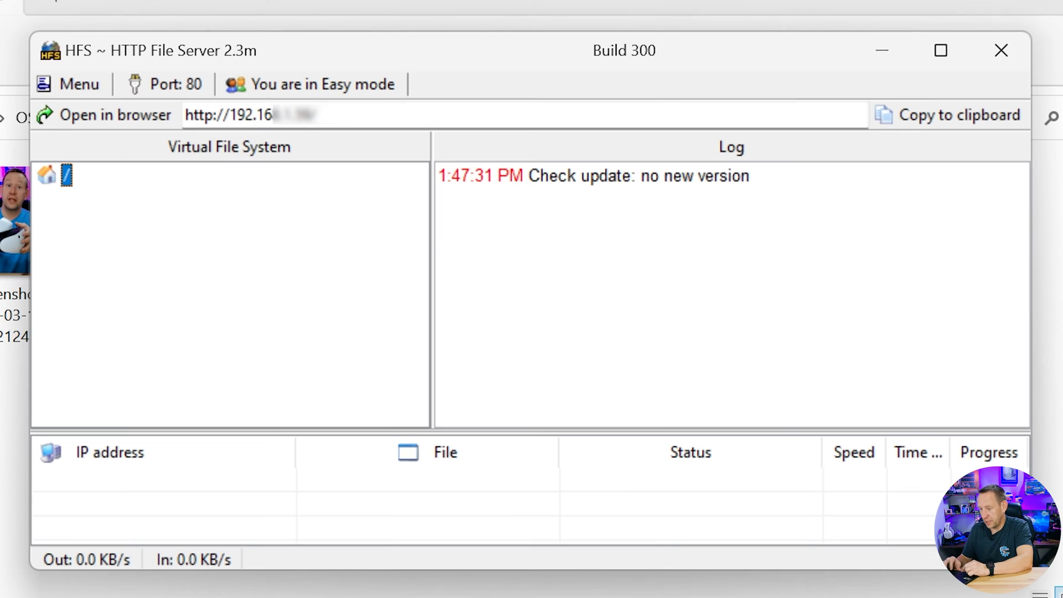
mouse_move(114, 267)
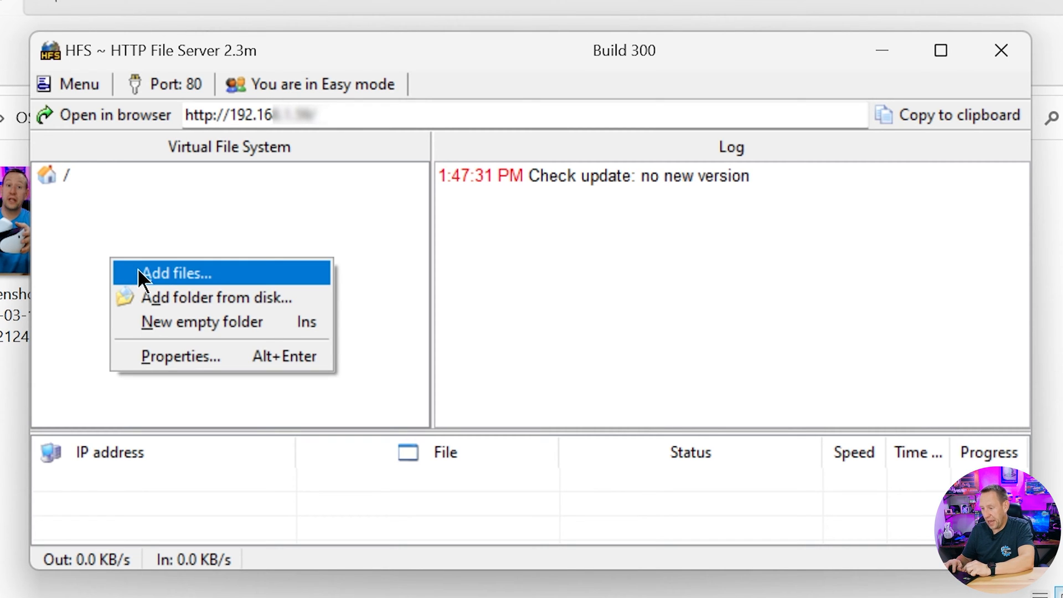
Add C:\Remote Editor Files to the HFS root as a real folder
click(176, 273)
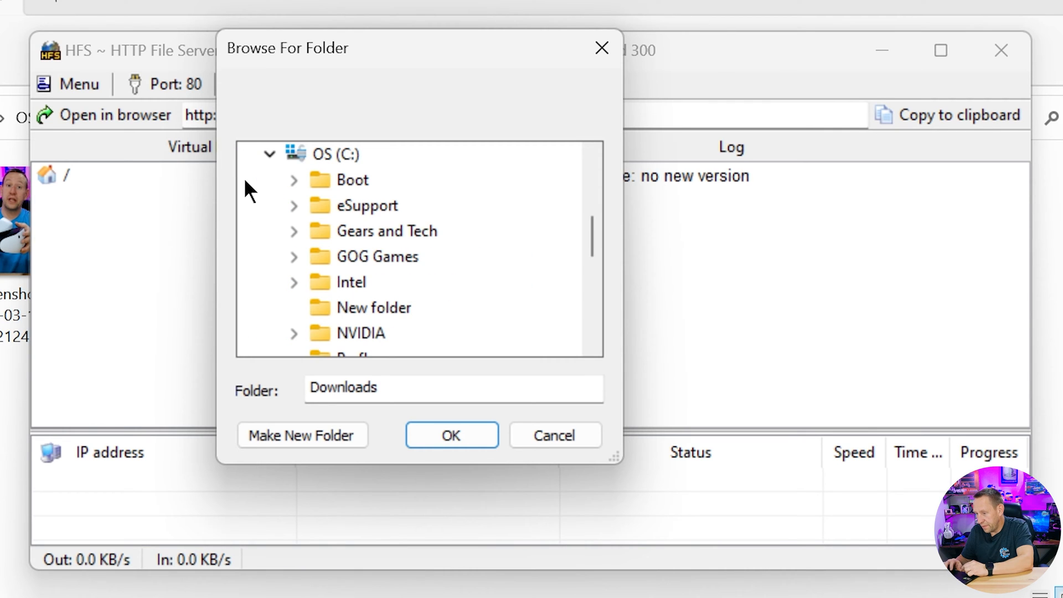
scroll(down, 3)
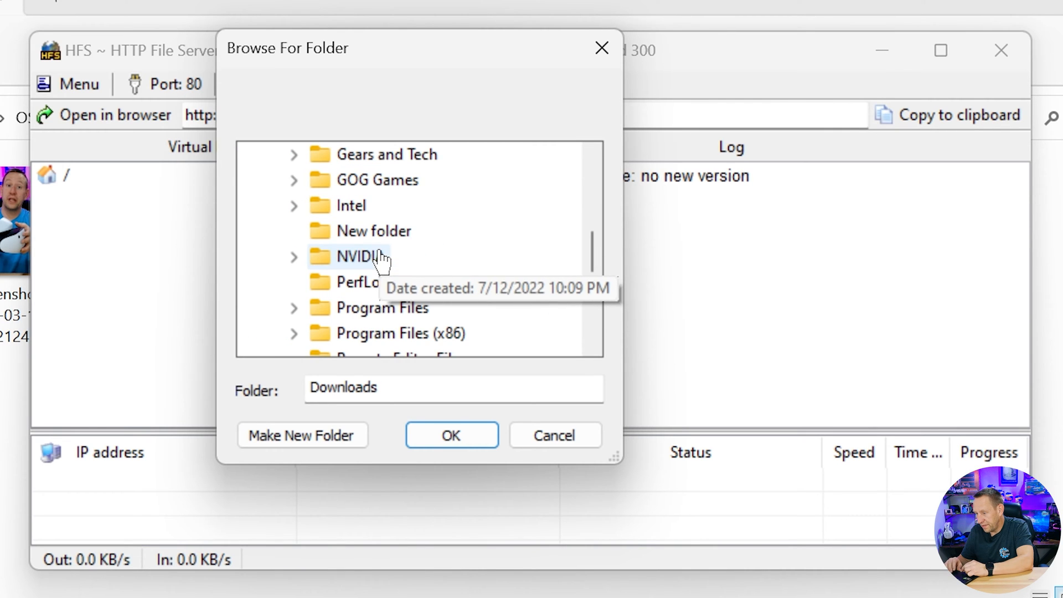
scroll(down, 3)
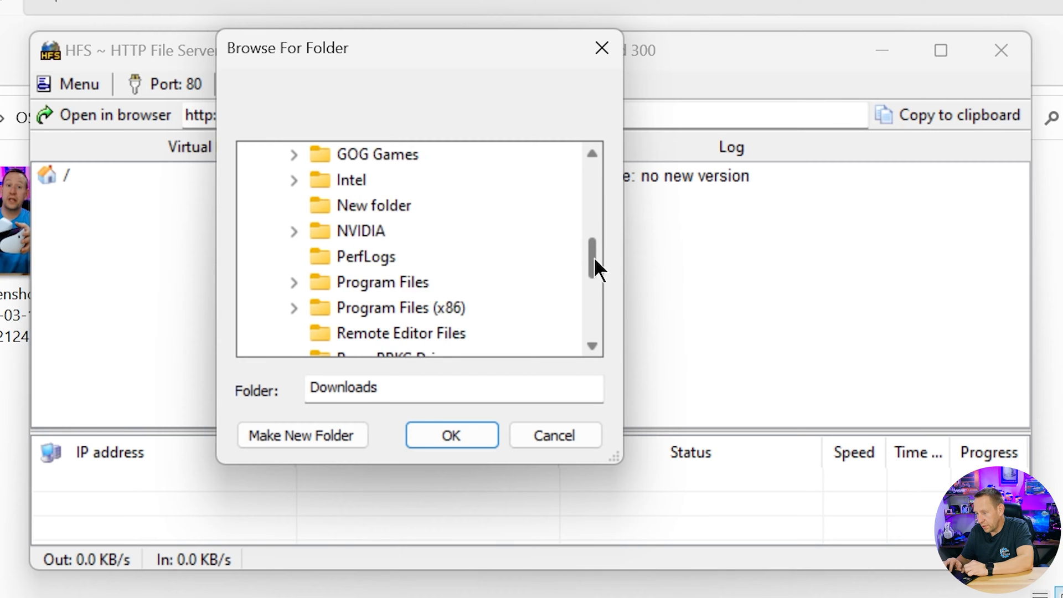
click(451, 434)
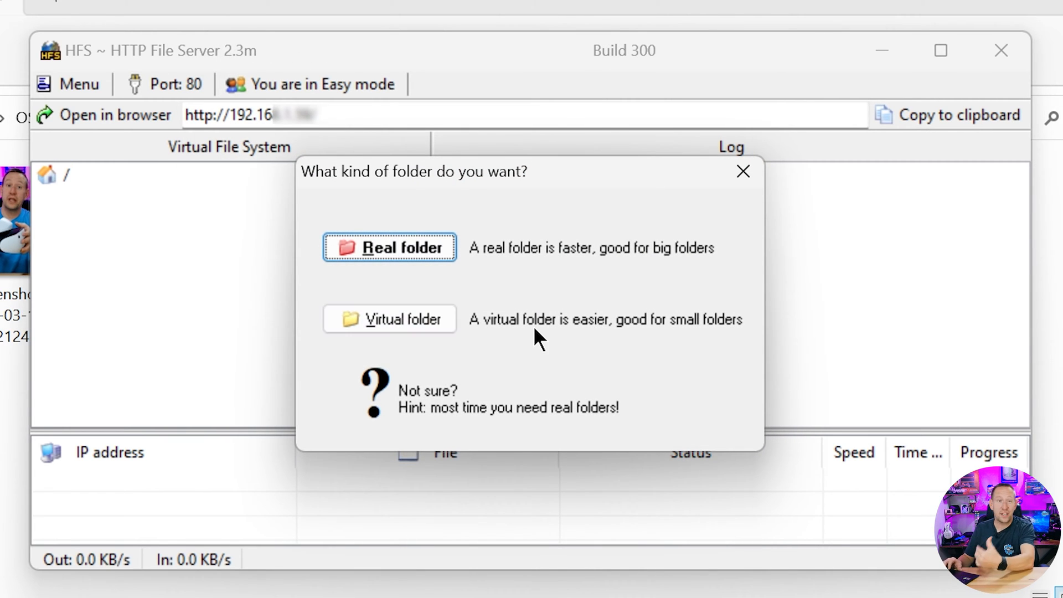
mouse_move(552, 270)
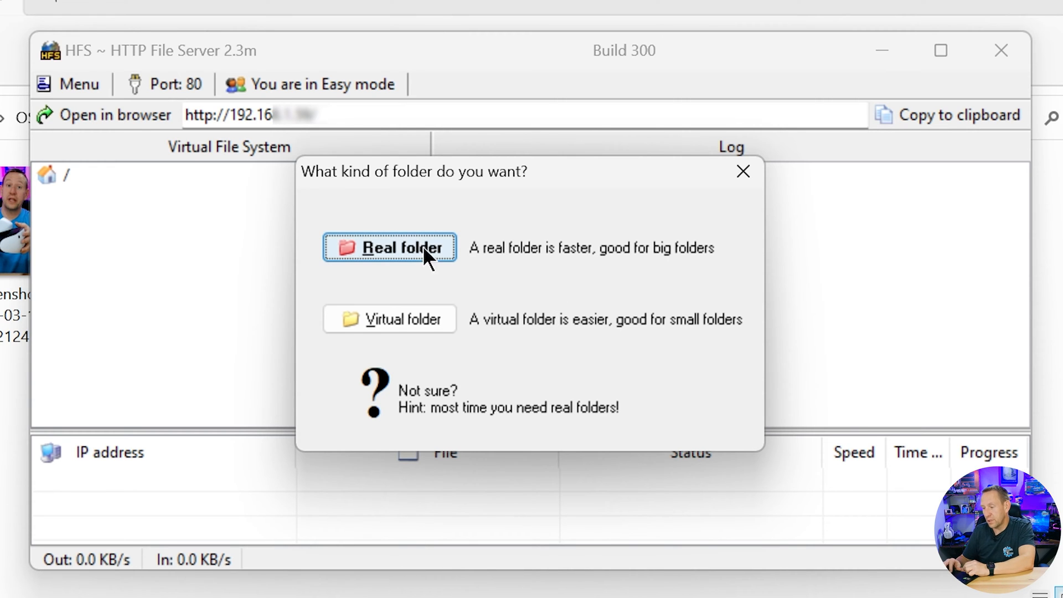
click(388, 247)
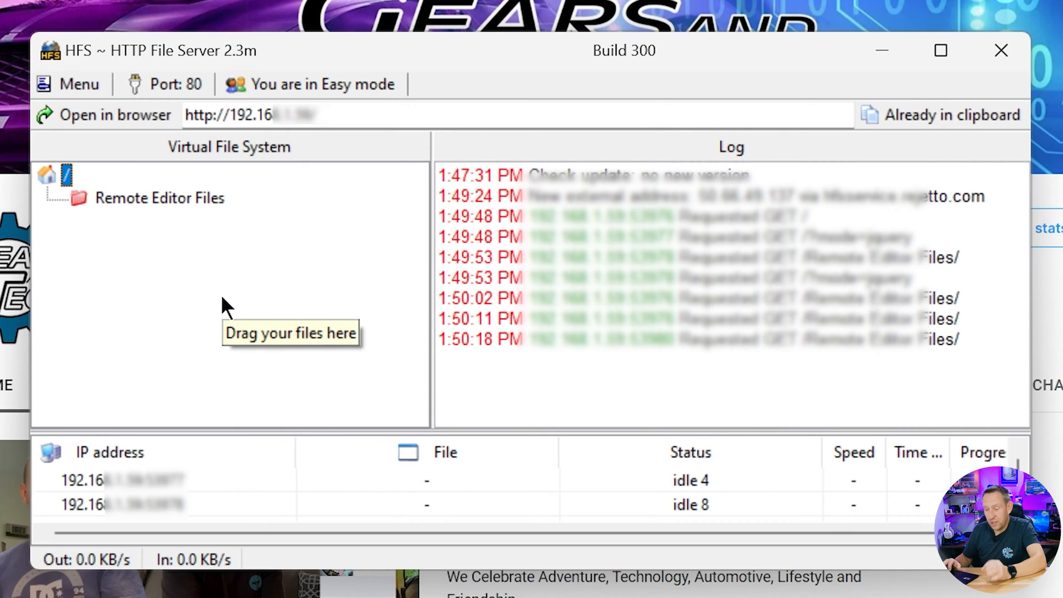
mouse_move(159, 197)
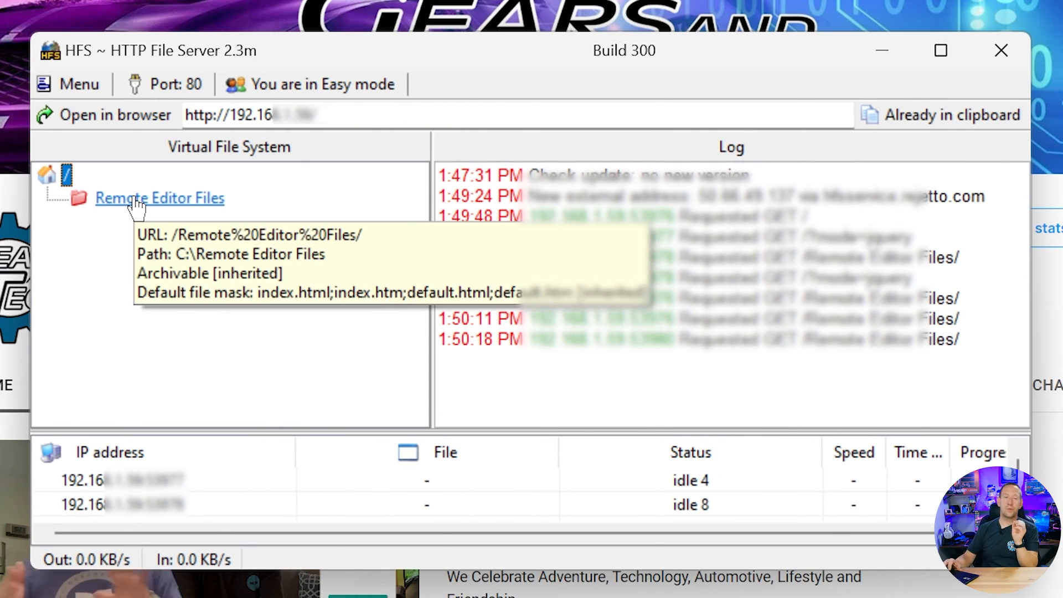
Check the shared folder entry, then load the server's local address in the browser
click(251, 114)
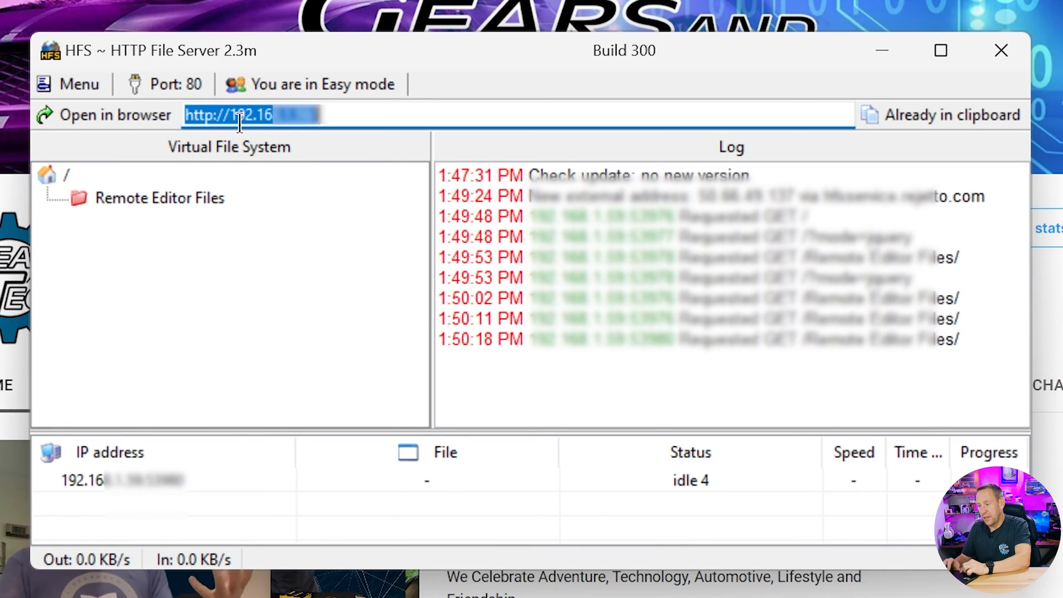
mouse_move(322, 149)
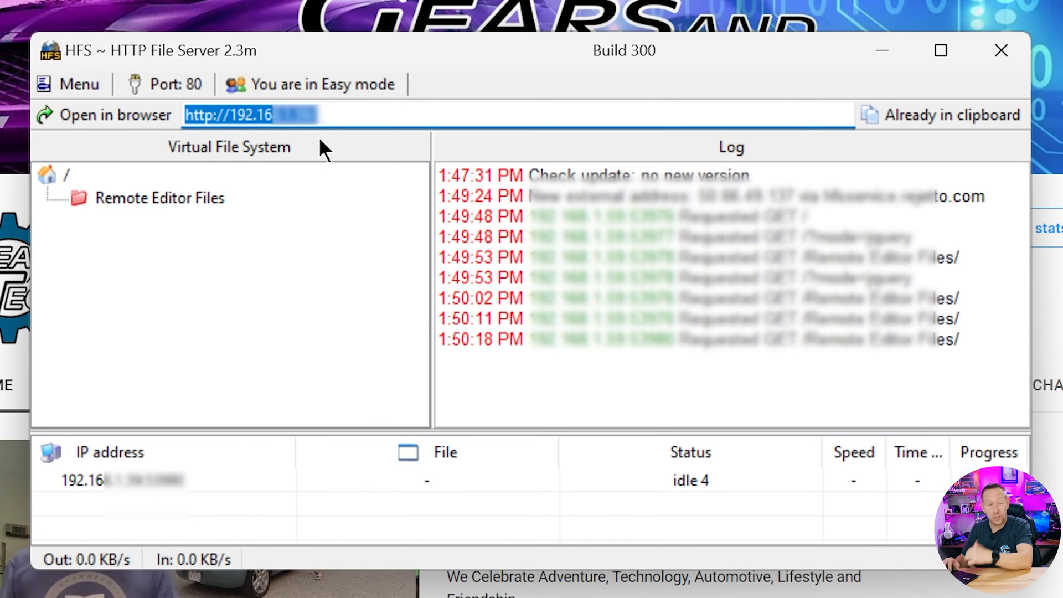
click(115, 114)
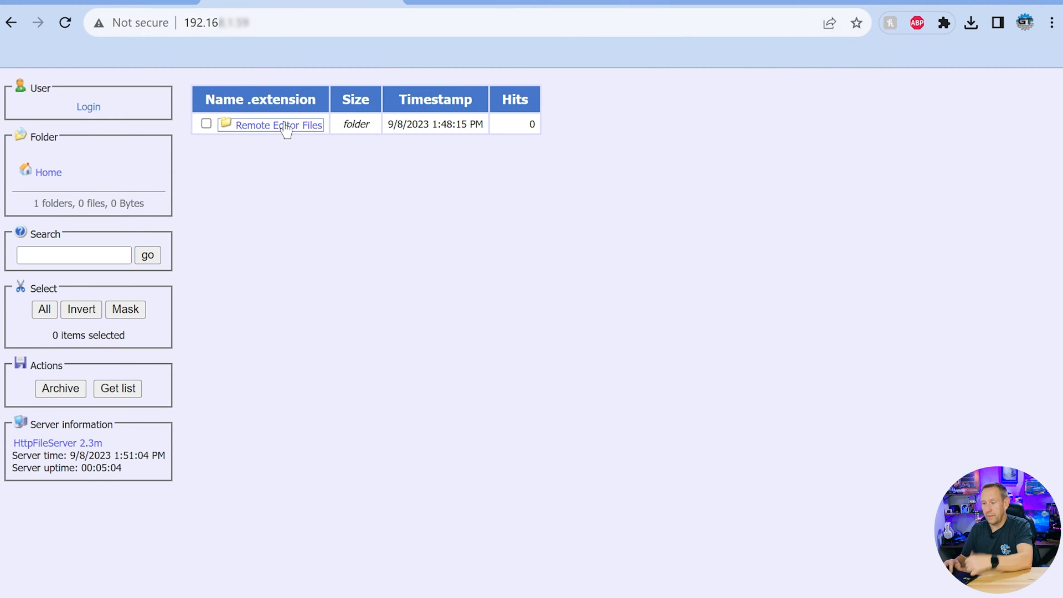
mouse_move(286, 130)
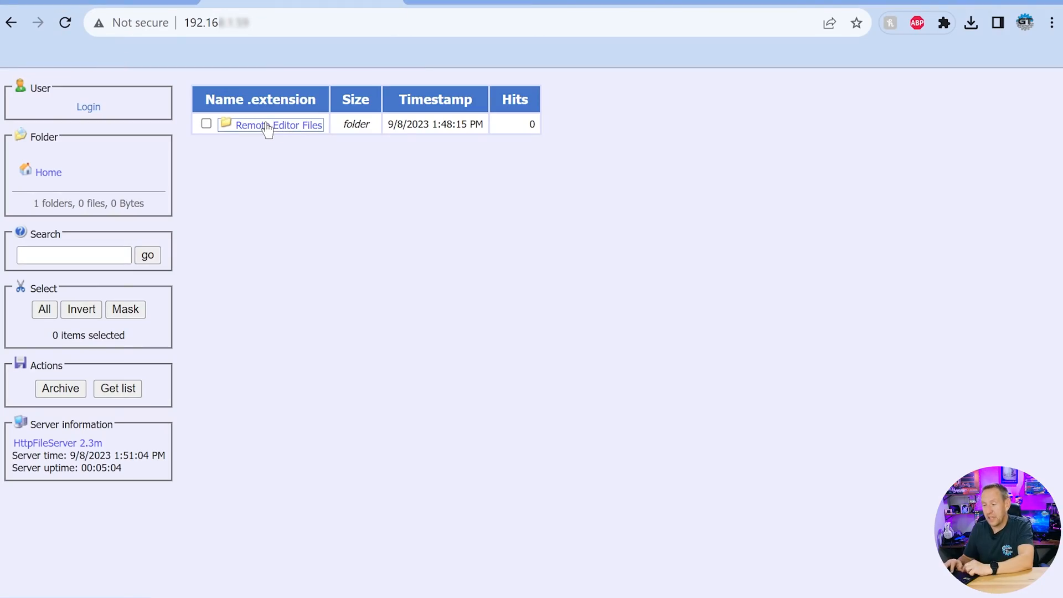
mouse_move(269, 132)
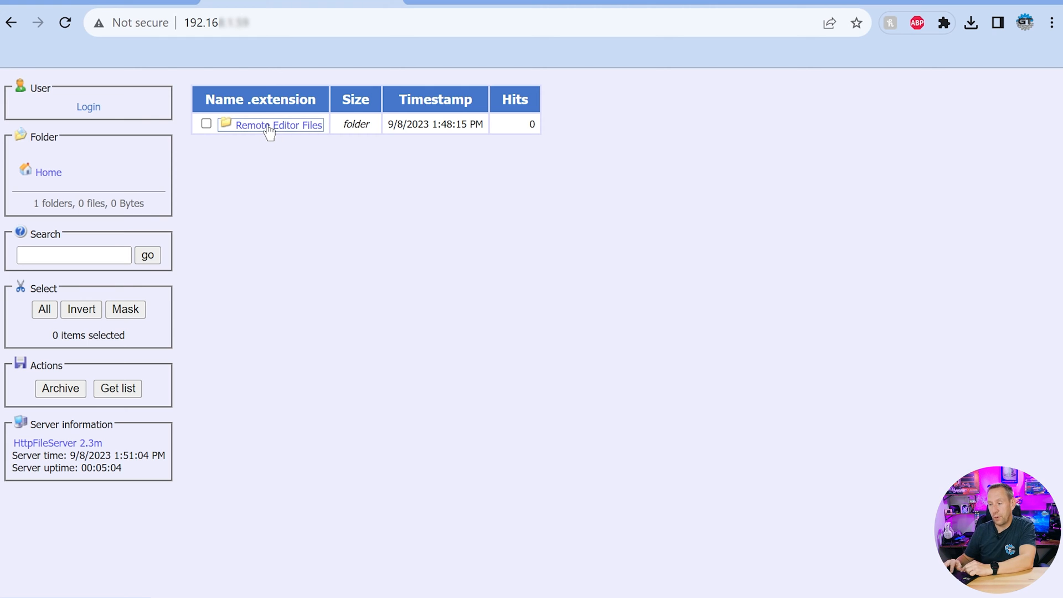
Browse Remote Editor Files in the HFS web listing and download the 1.5 MB screenshot
click(278, 125)
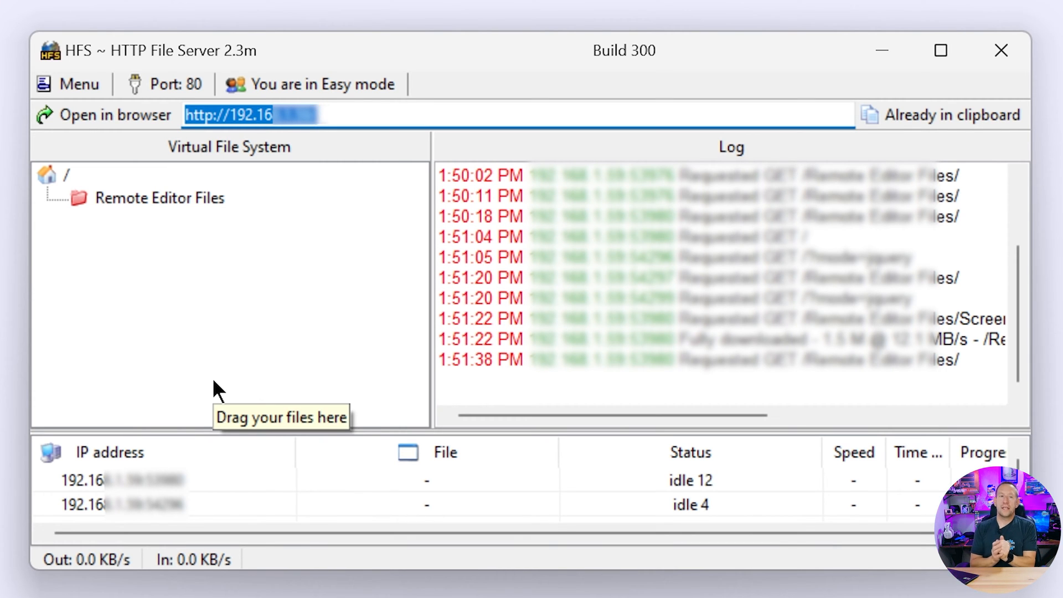
mouse_move(159, 197)
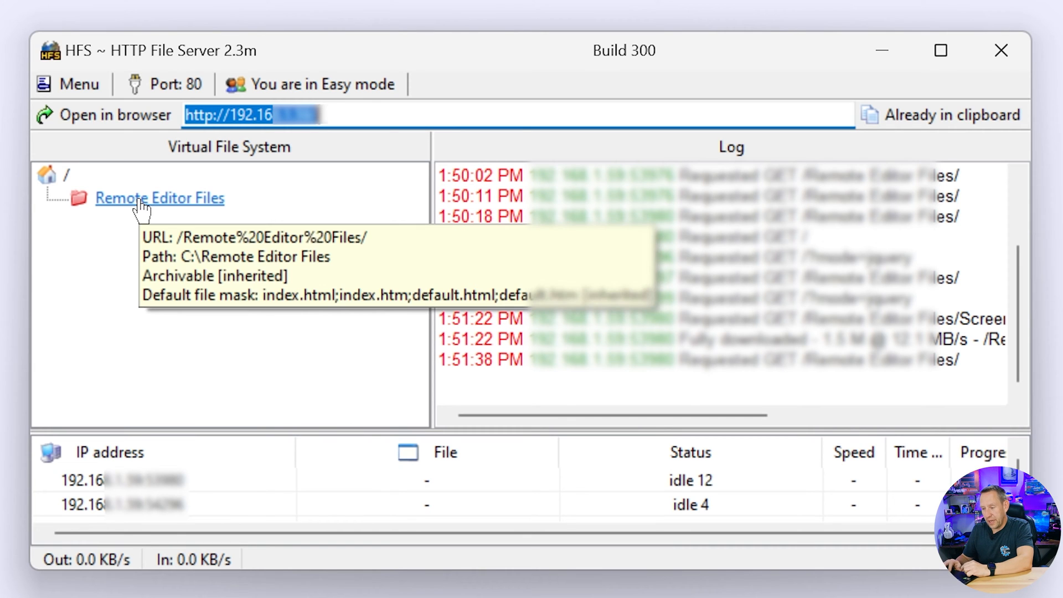
Bring up the Properties of Remote Editor Files from the Virtual File System
right_click(160, 197)
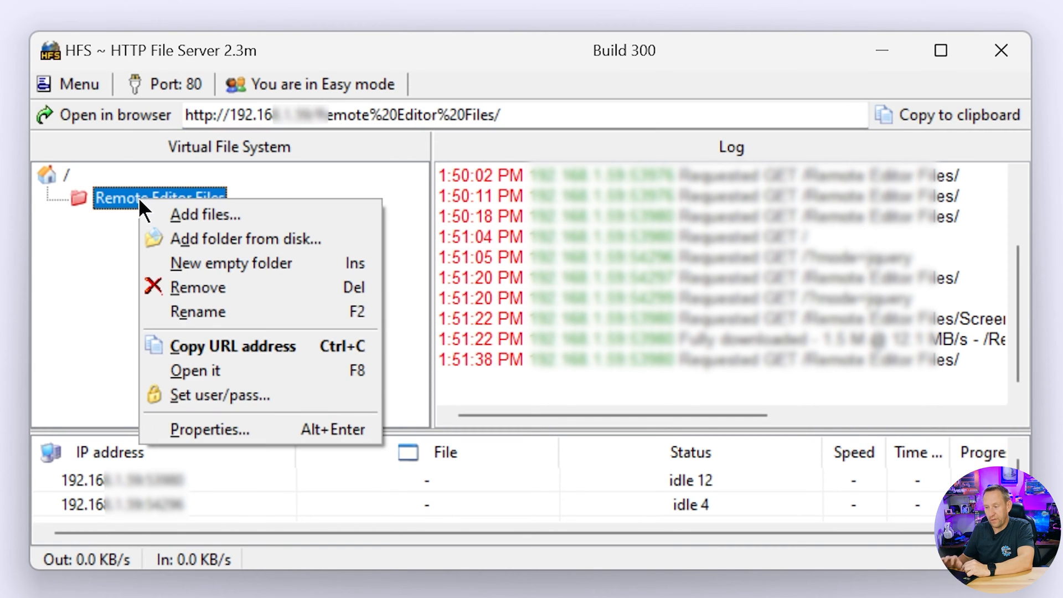
mouse_move(189, 429)
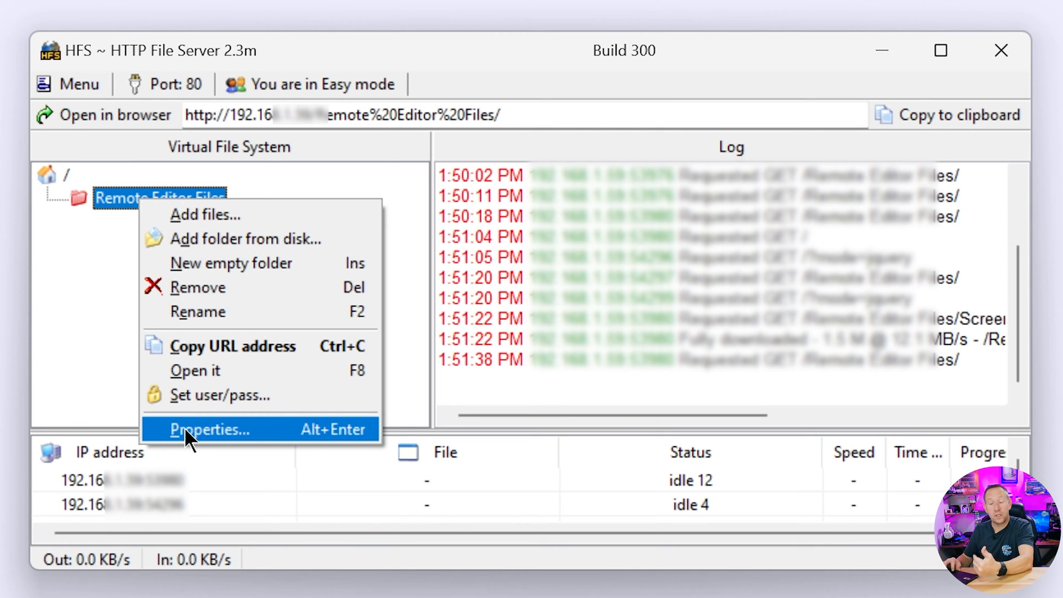
mouse_move(190, 395)
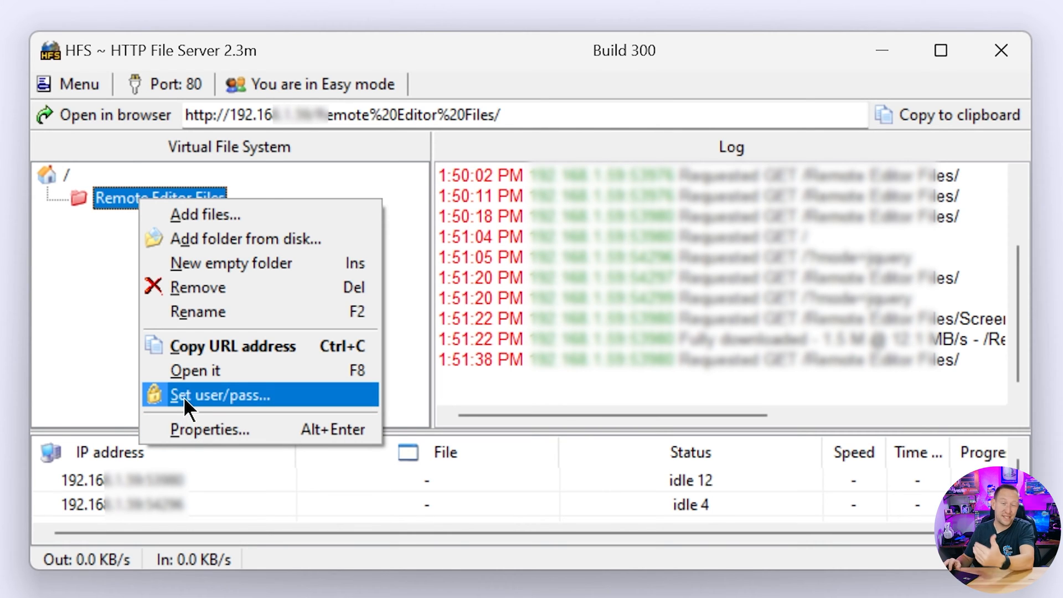
mouse_move(192, 473)
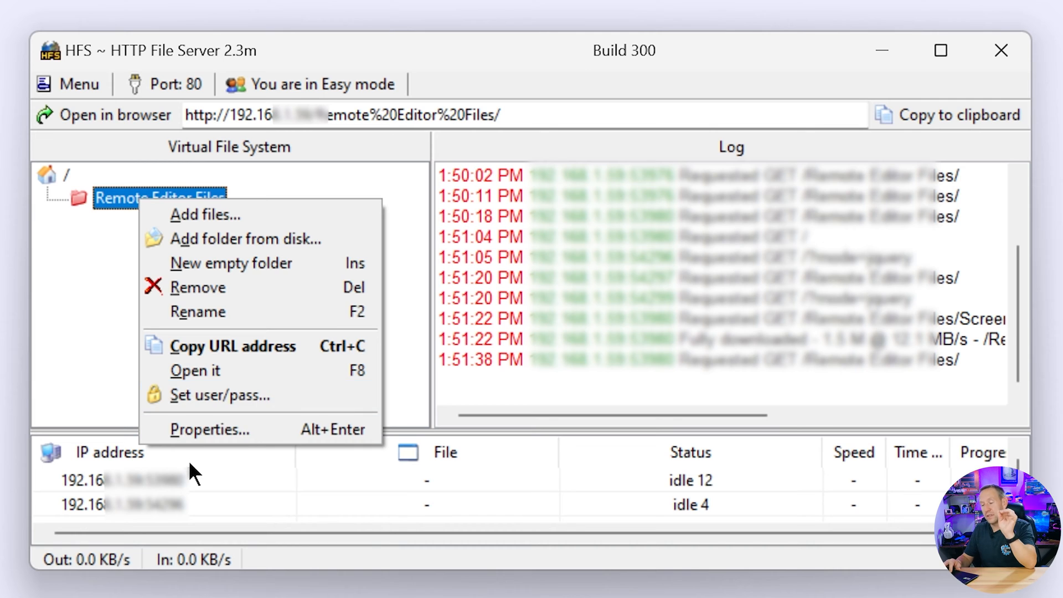
click(209, 430)
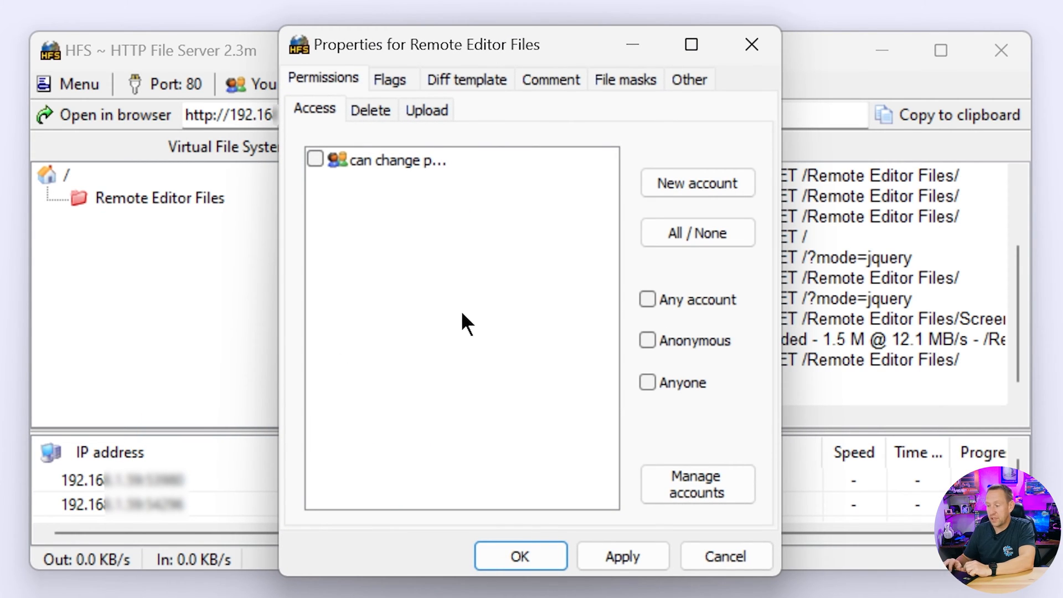
mouse_move(603, 210)
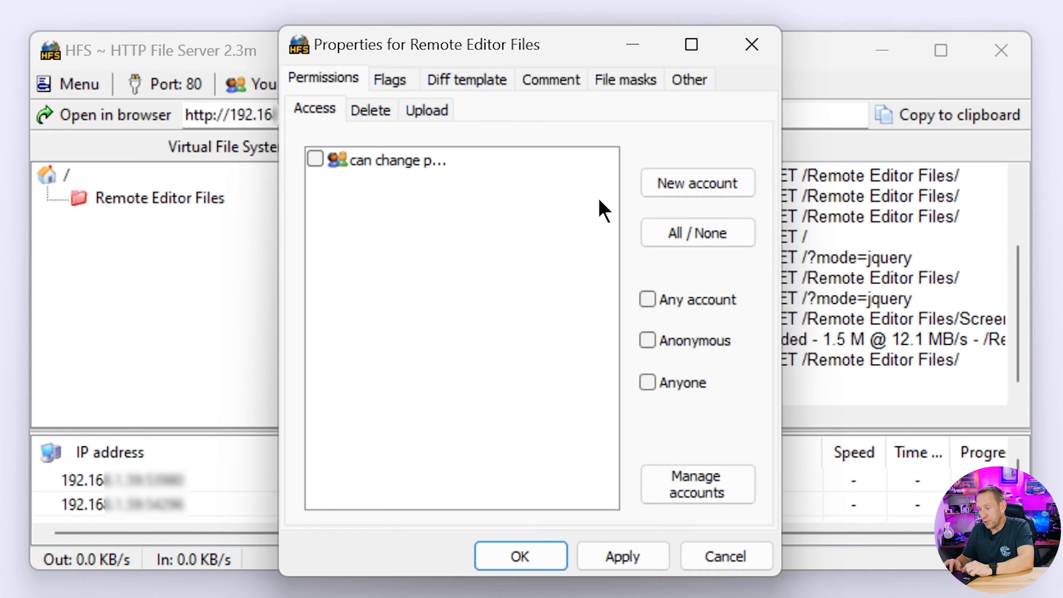
Create account Gears with a password and confirm it for access to Remote Editor Files
click(696, 182)
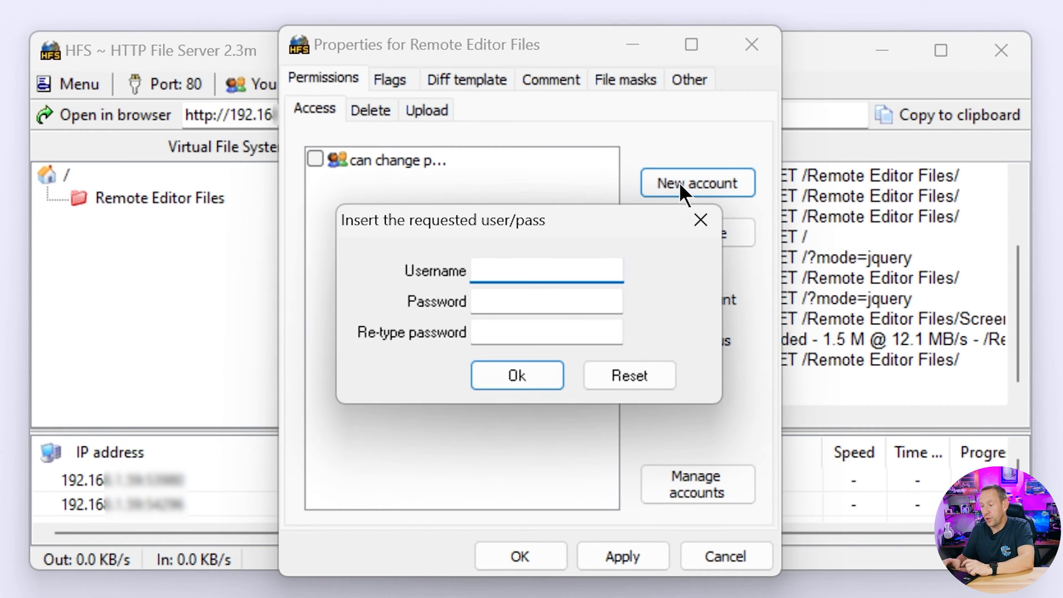
text(A)
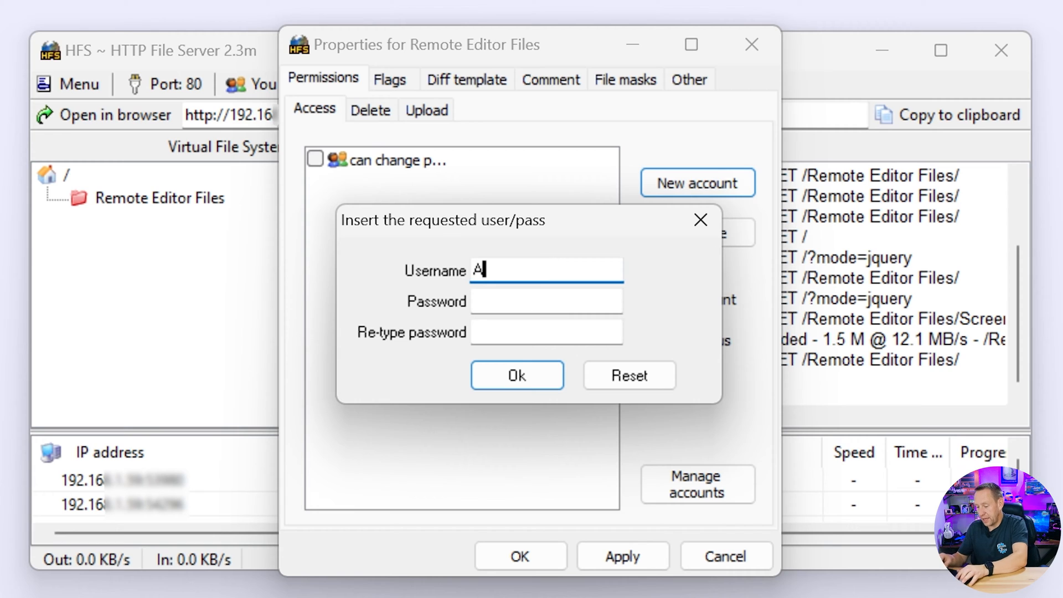
text(Gesr)
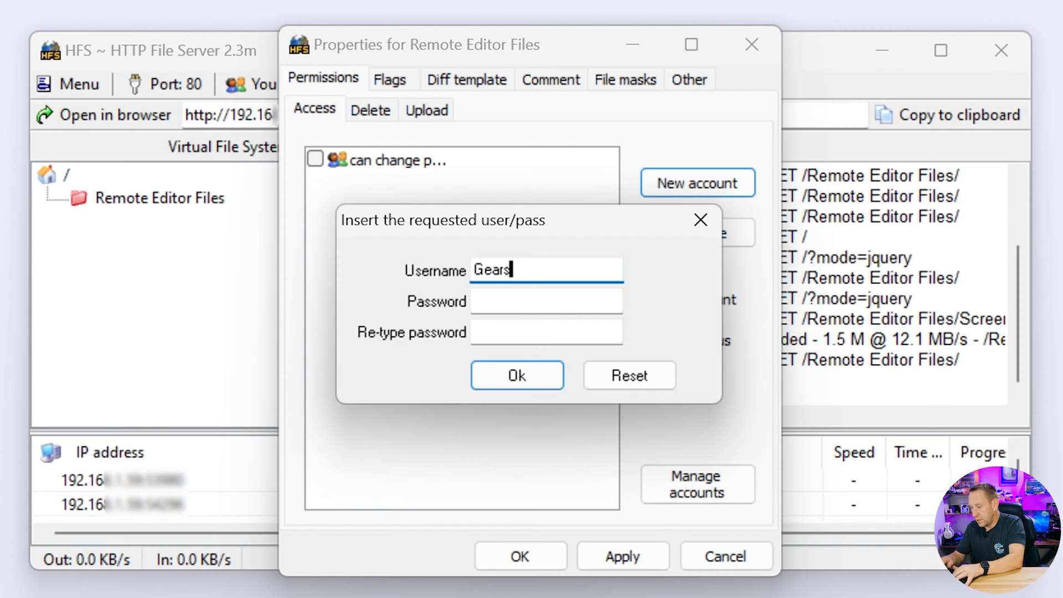
text(***)
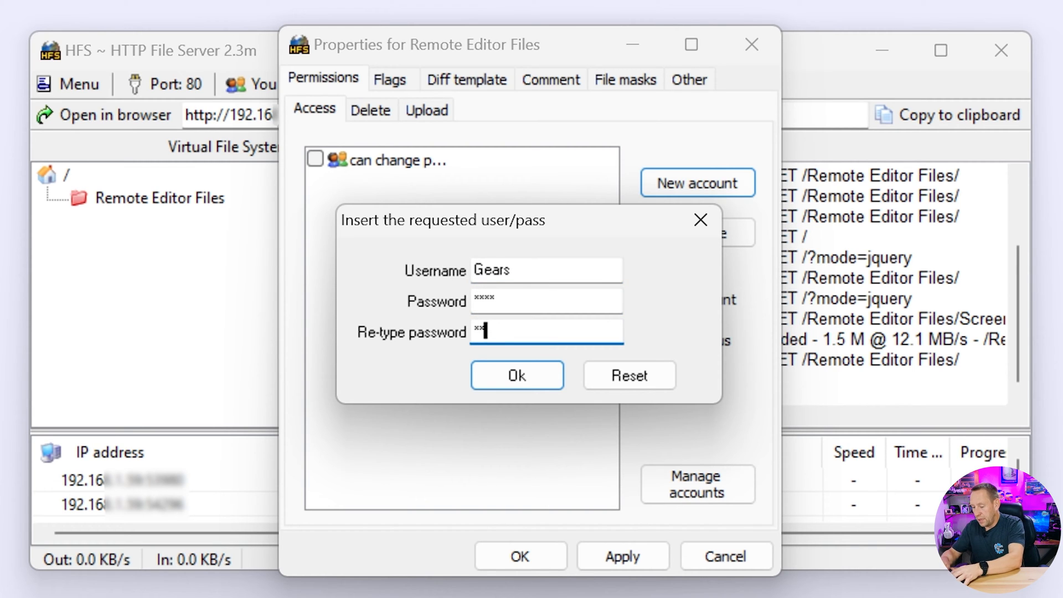
click(517, 376)
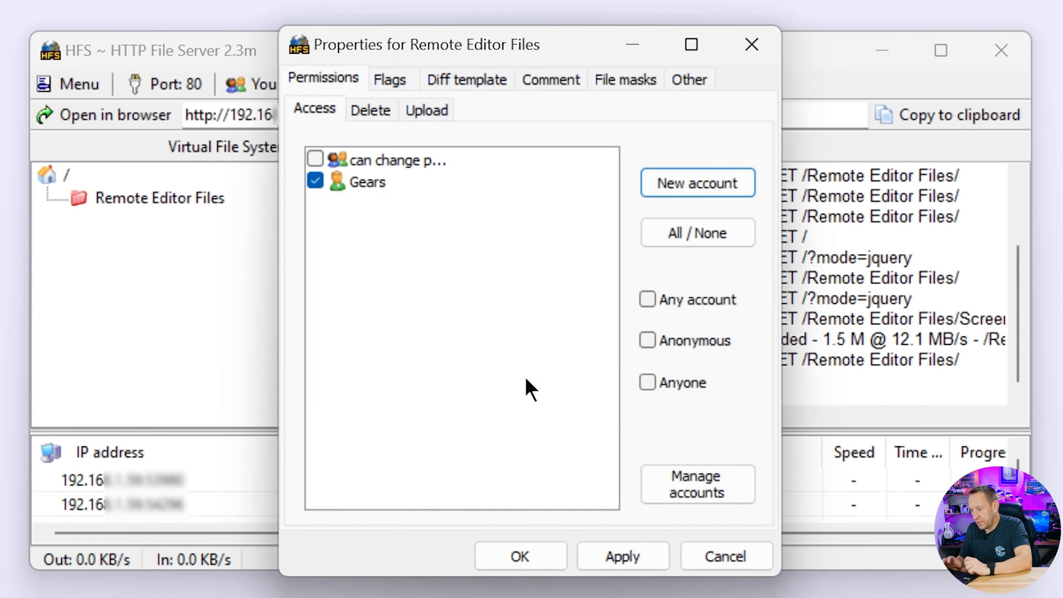
mouse_move(433, 287)
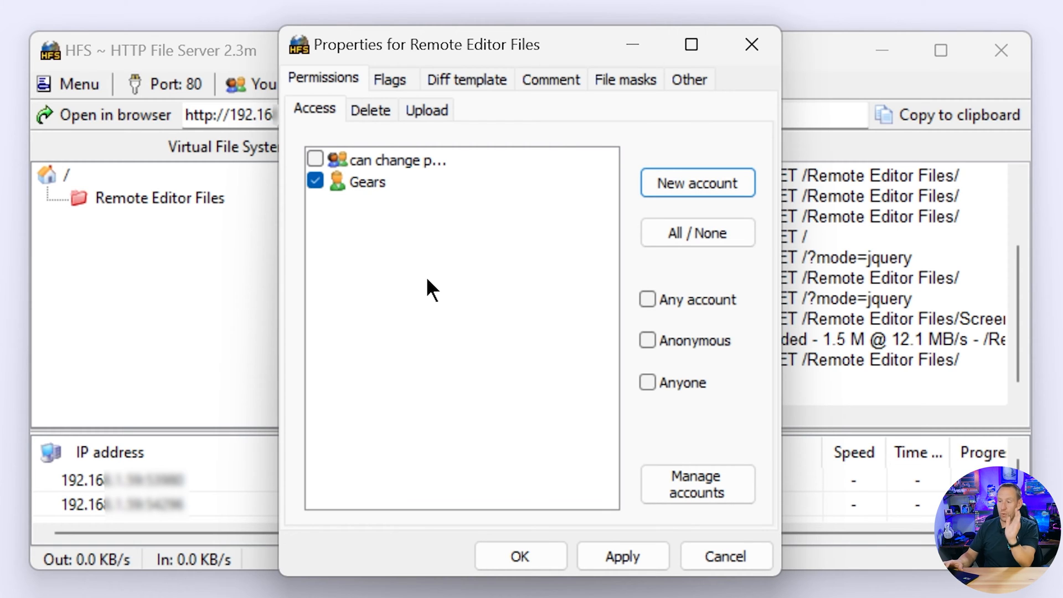
mouse_move(363, 192)
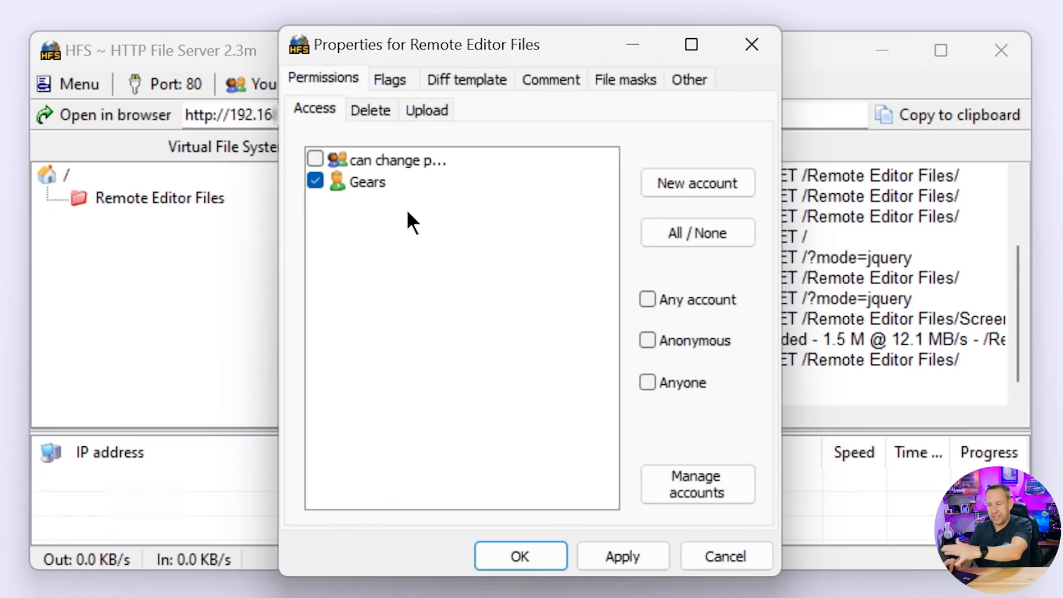
mouse_move(318, 109)
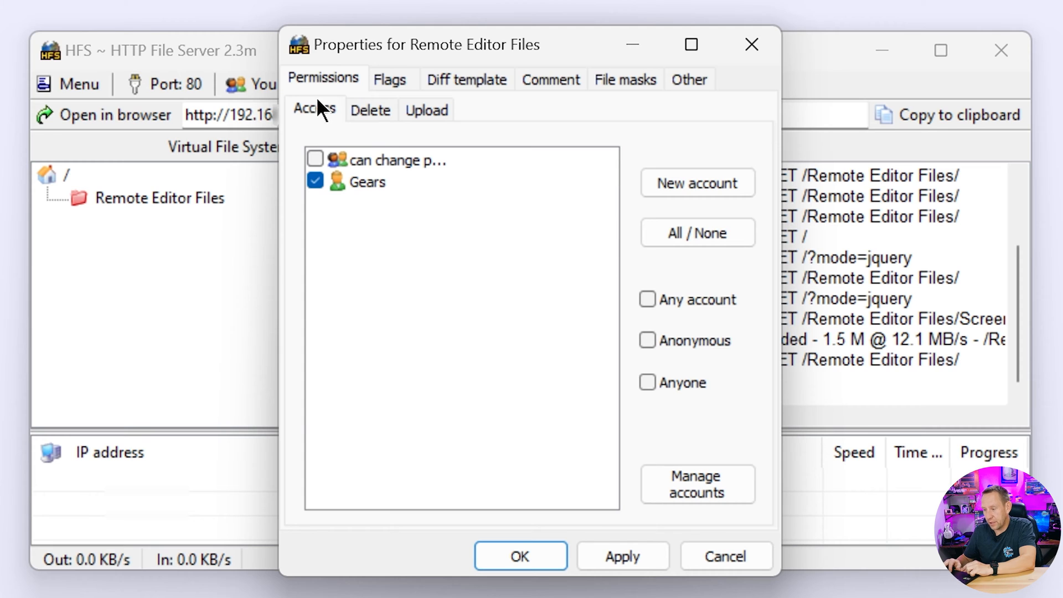
mouse_move(319, 197)
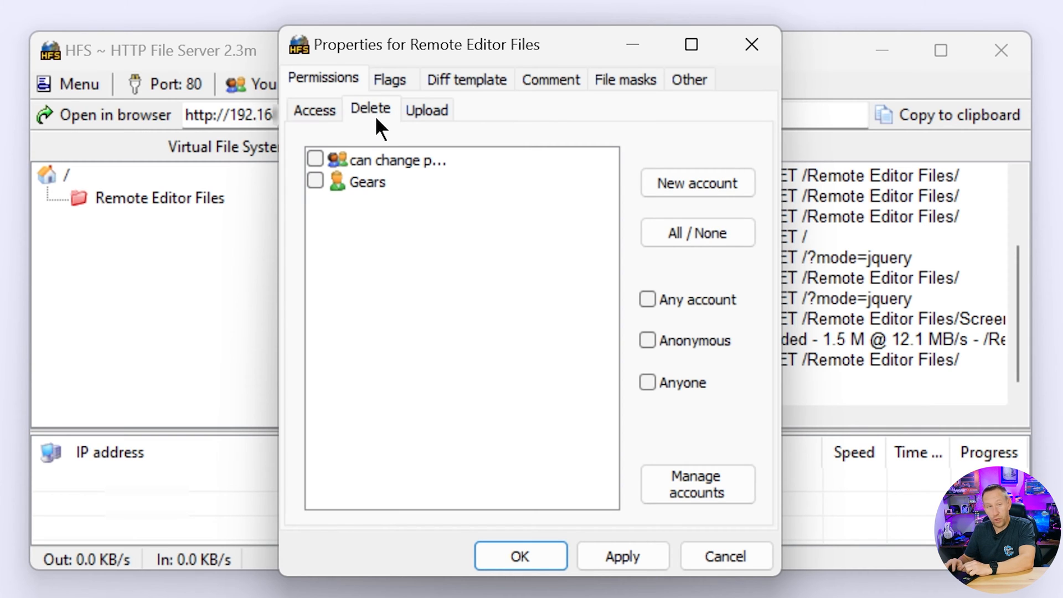
Grant the Gears account upload permission on Remote Editor Files in the folder's Permissions
click(314, 182)
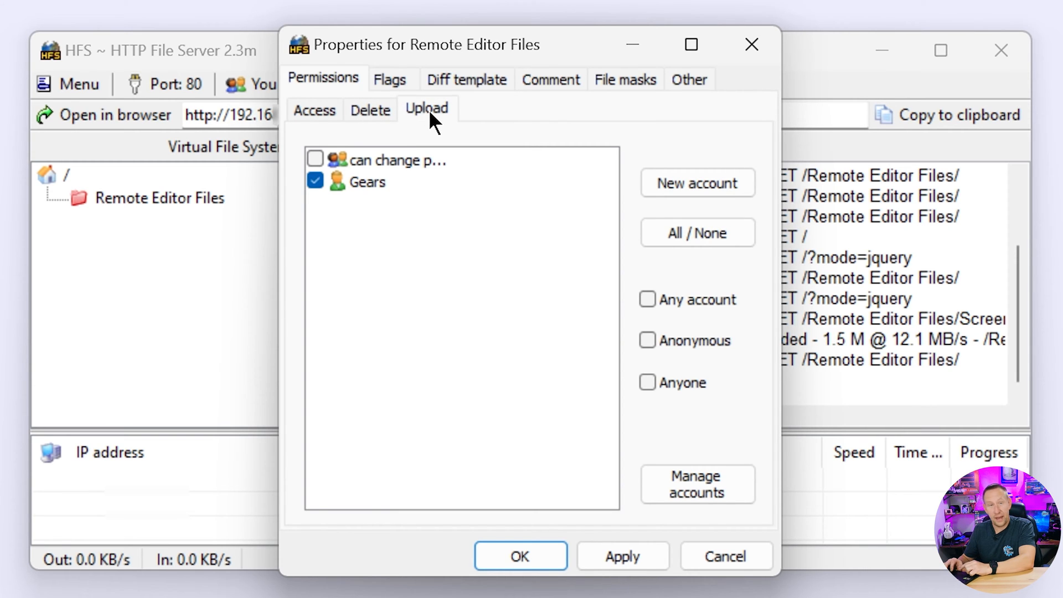
mouse_move(621, 555)
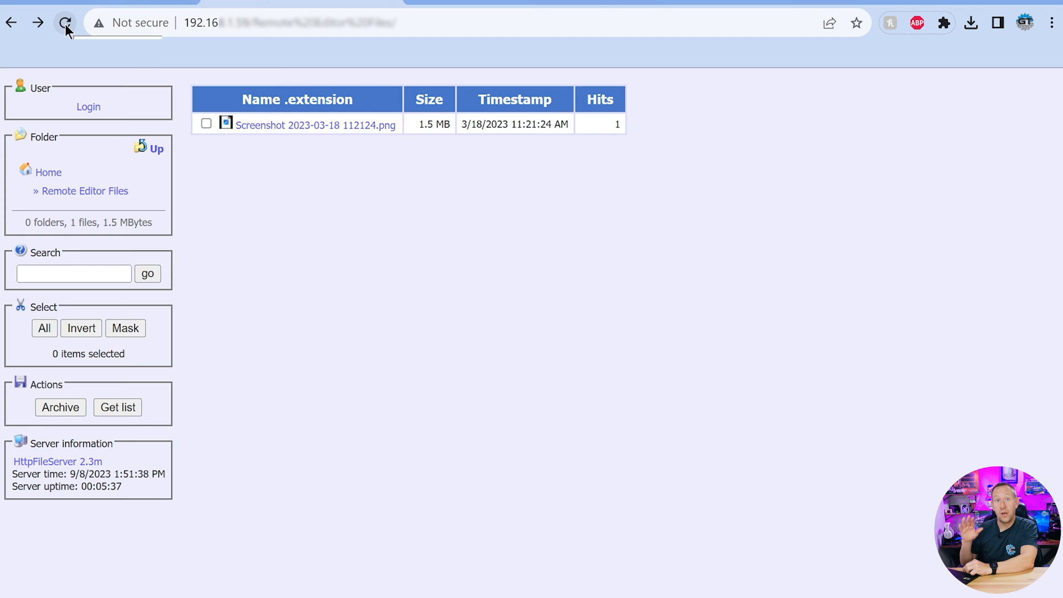
Reload the folder page, cancel the sign-in prompt and return to the server's root listing
click(64, 22)
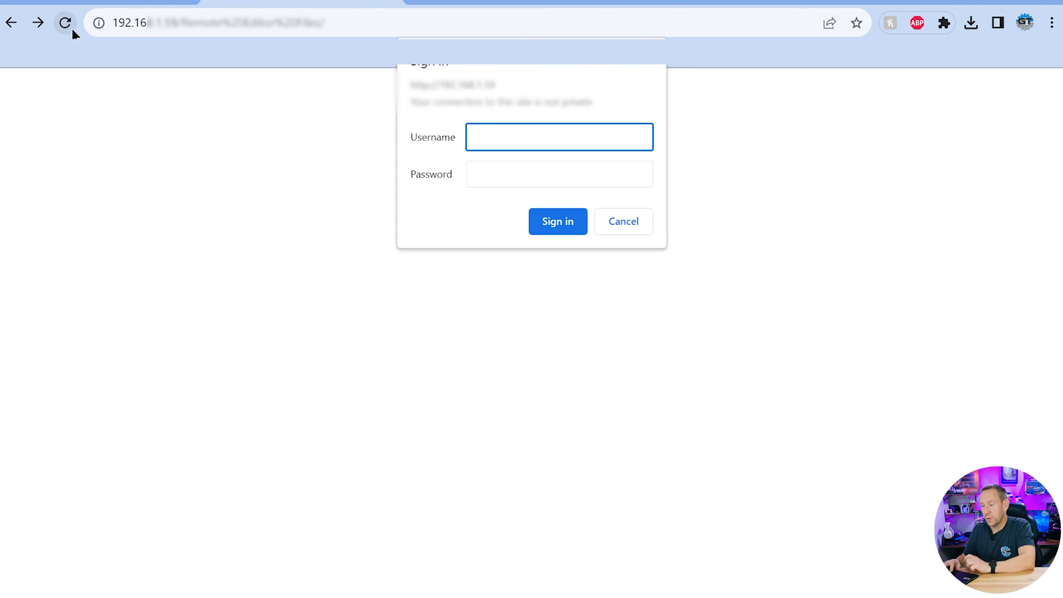
click(558, 136)
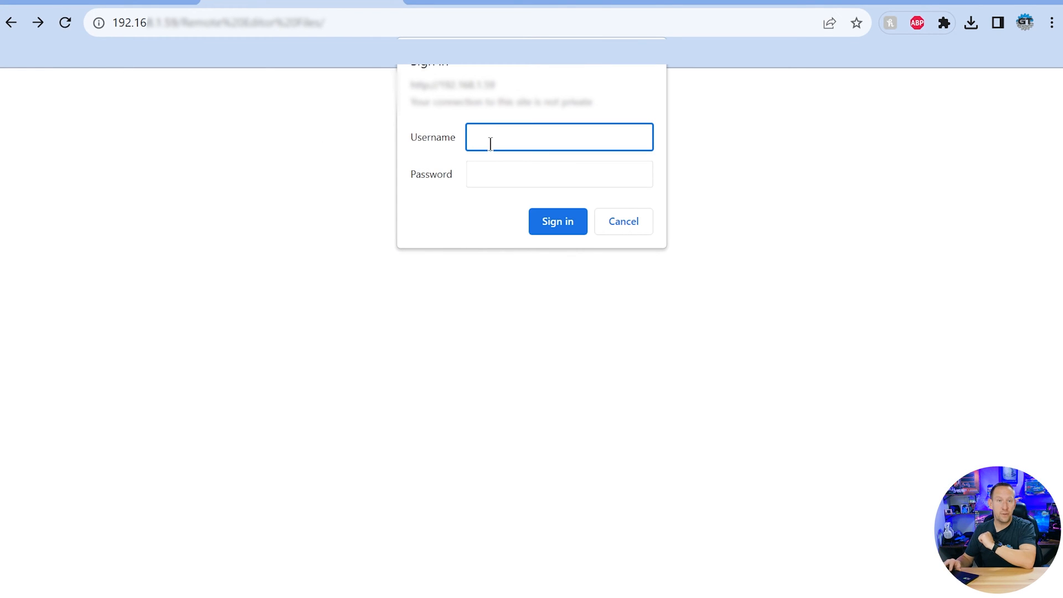
click(556, 221)
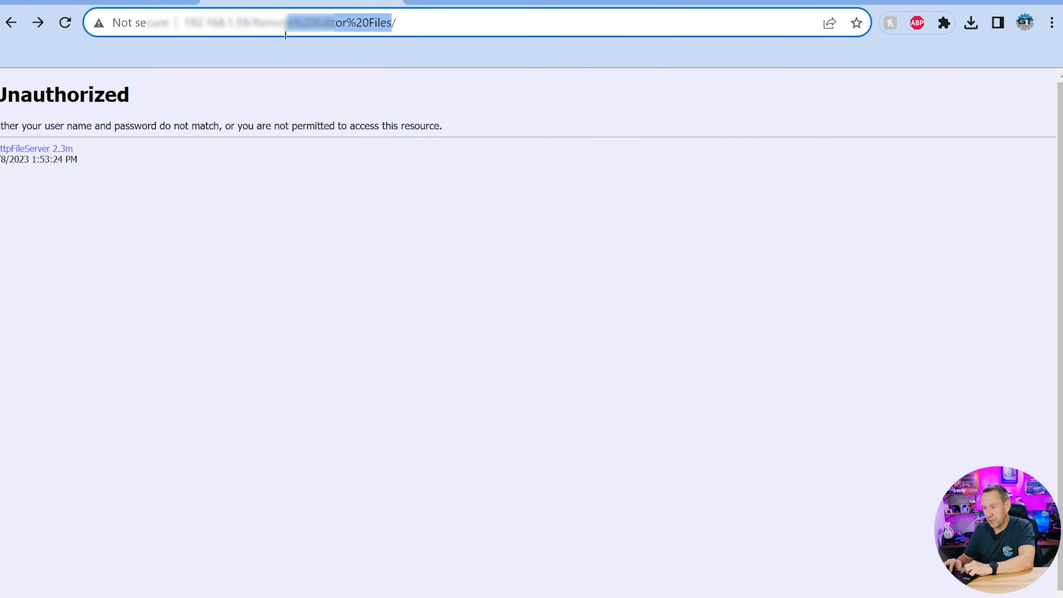
key(Return)
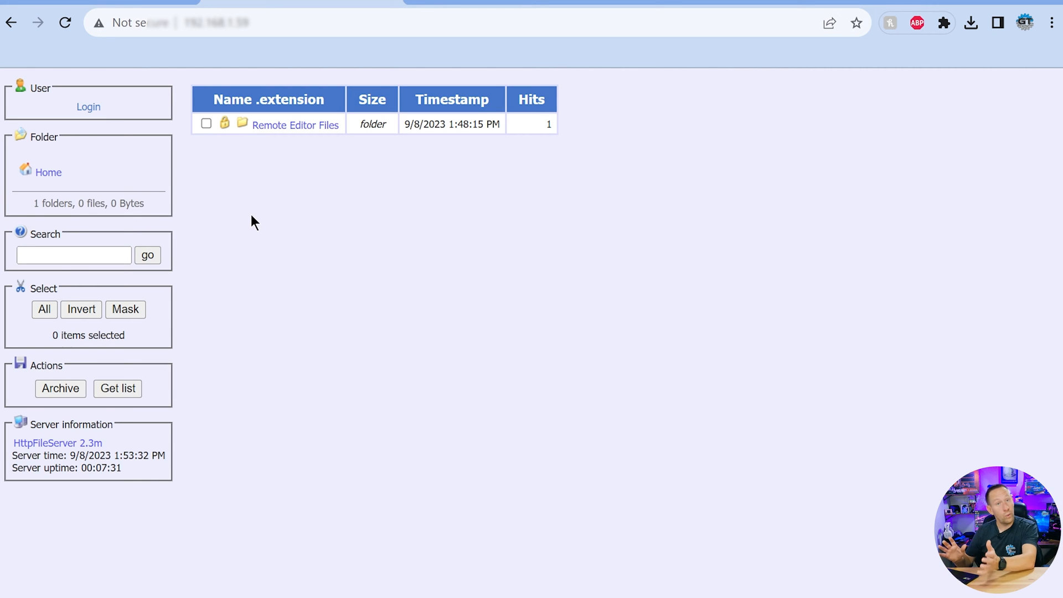
mouse_move(225, 199)
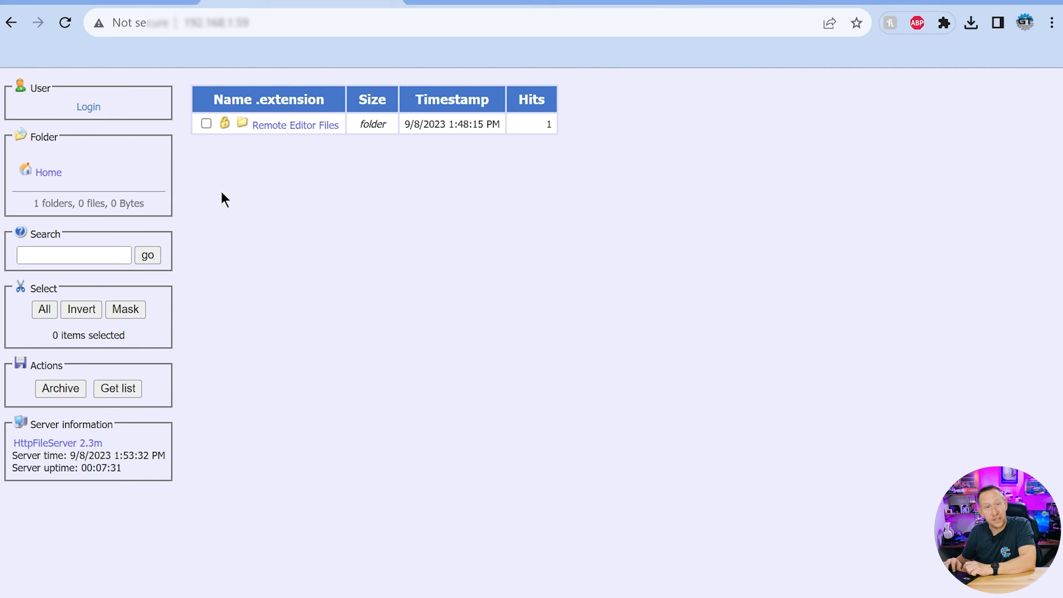
mouse_move(294, 125)
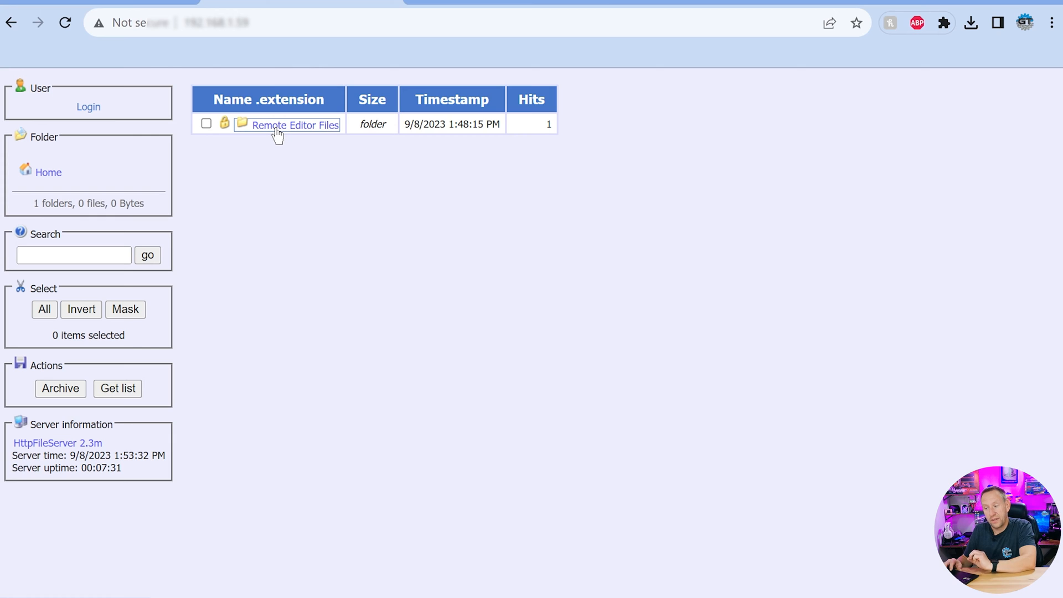
Confirm Remote Editor Files in the root listing demands a sign-in, then cancel it
click(294, 125)
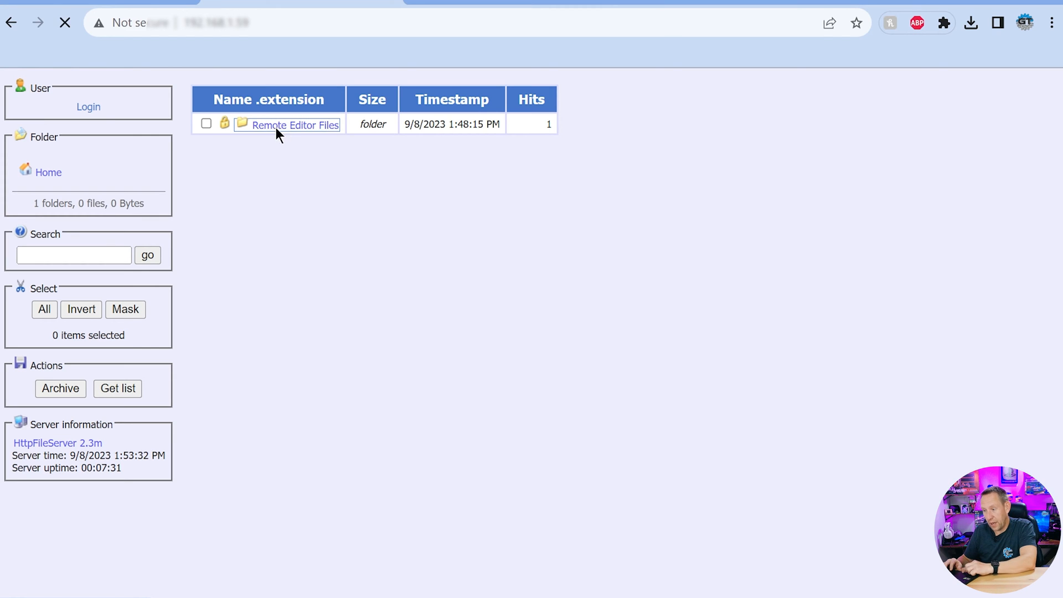
click(295, 125)
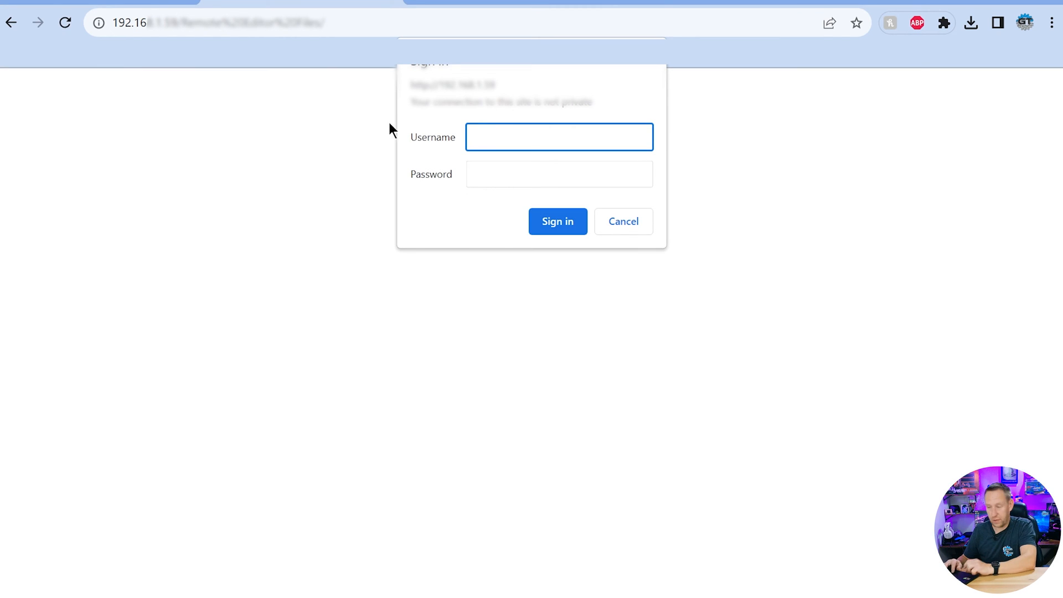
click(556, 222)
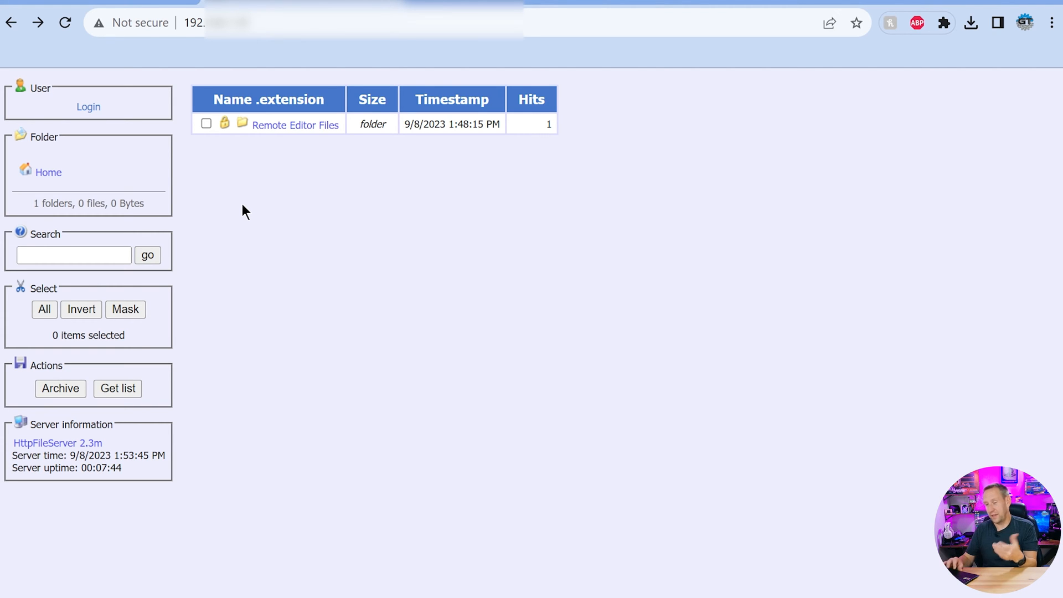
Sign into the locked Remote Editor Files folder as user 'gears' with its password
click(89, 106)
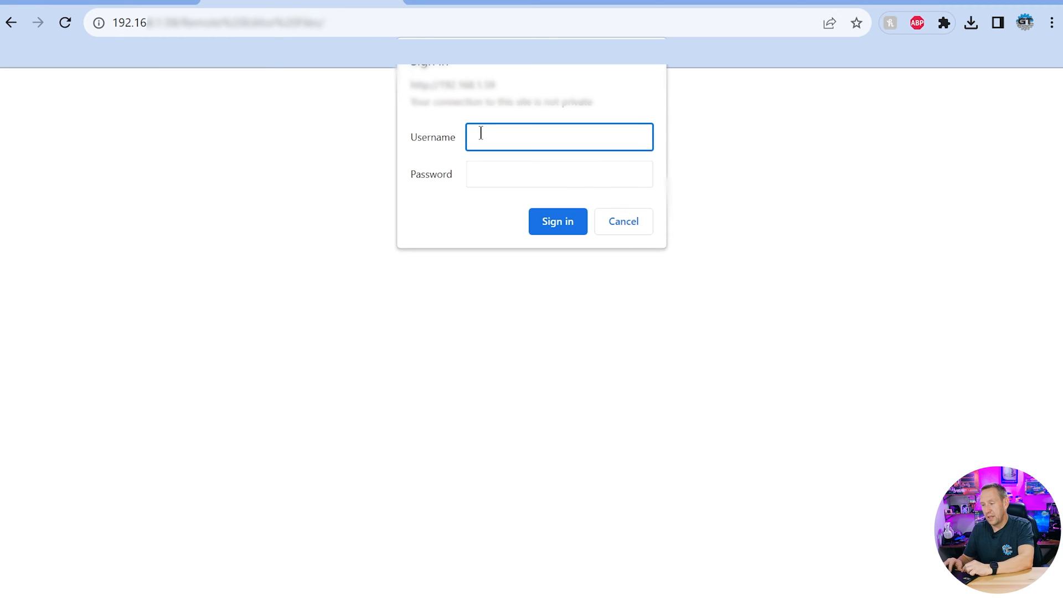
text(gears)
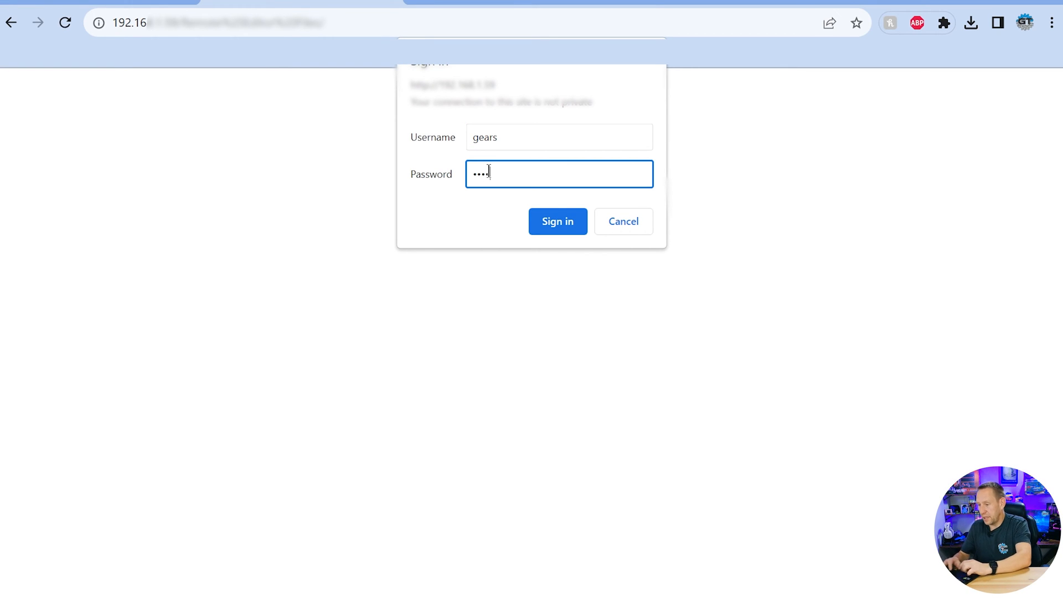
click(557, 221)
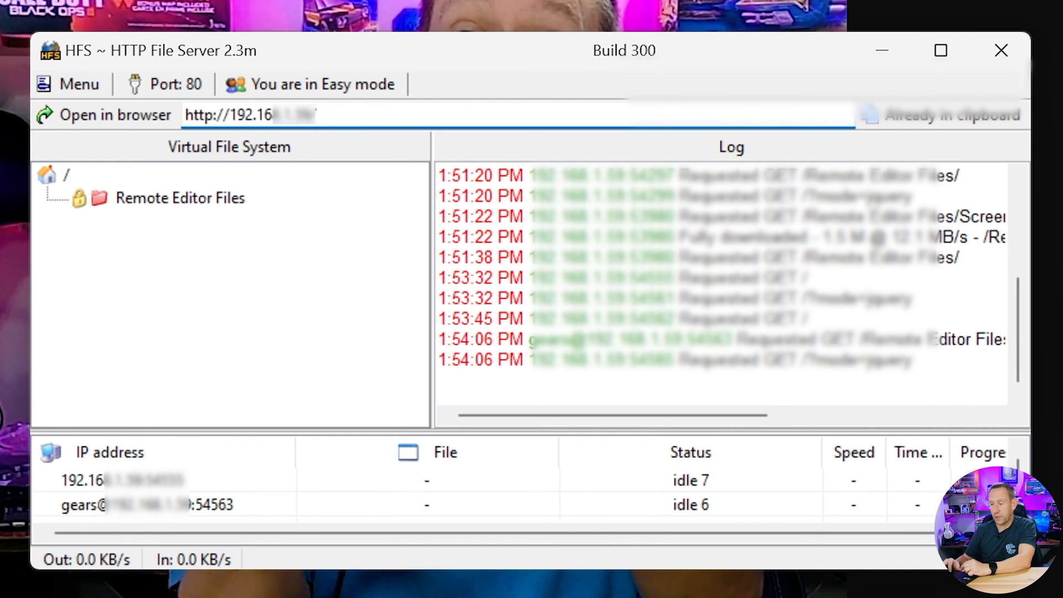
Find the external internet address via the IP address menu and select the resulting share URL
click(69, 84)
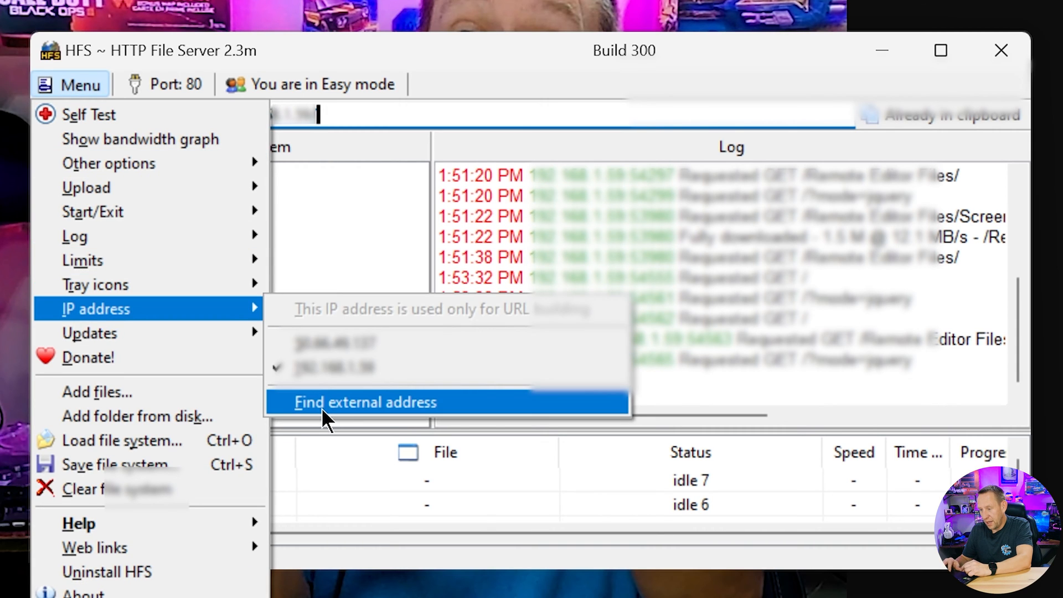
click(364, 401)
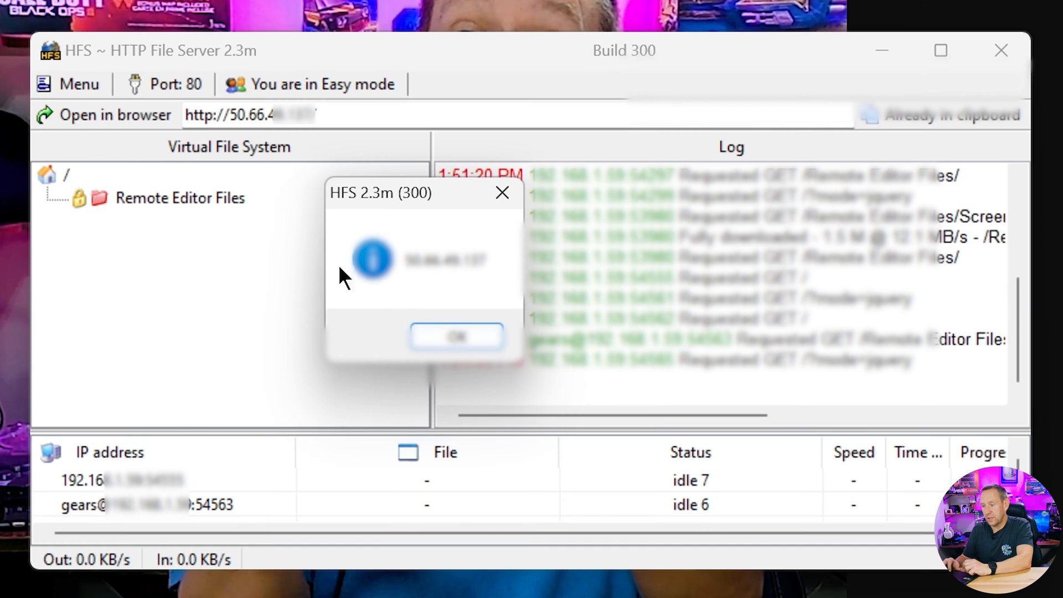
click(456, 336)
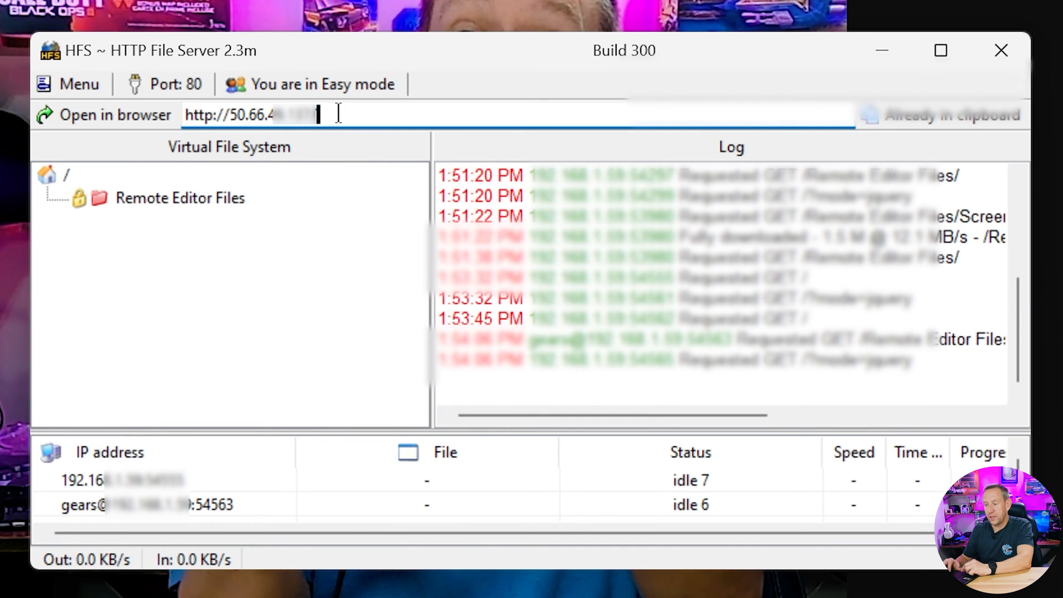
triple_click(251, 114)
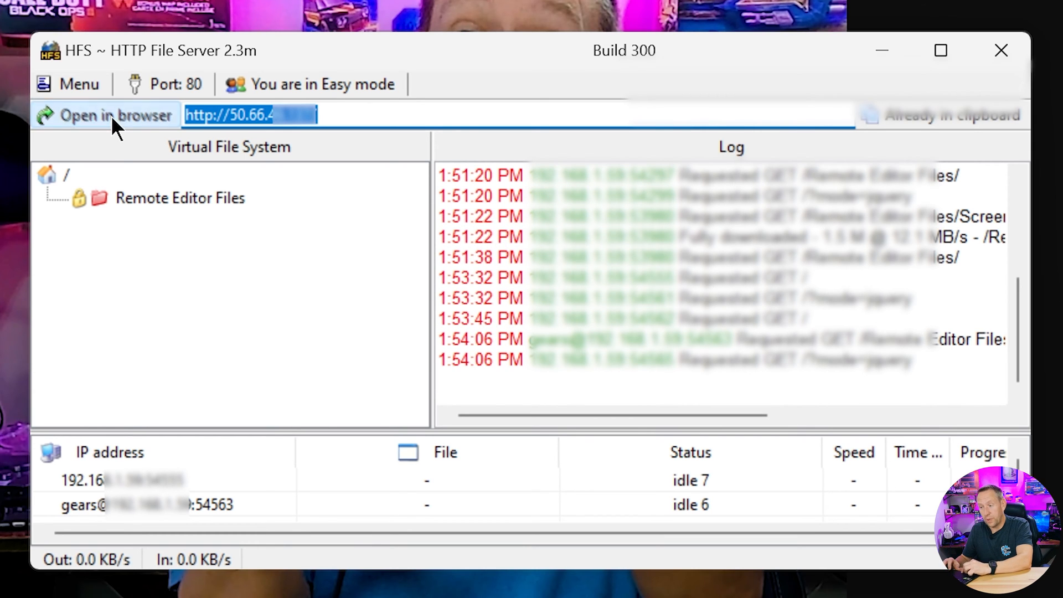
Launch the external share address in a new Chrome tab via Open in browser
click(105, 115)
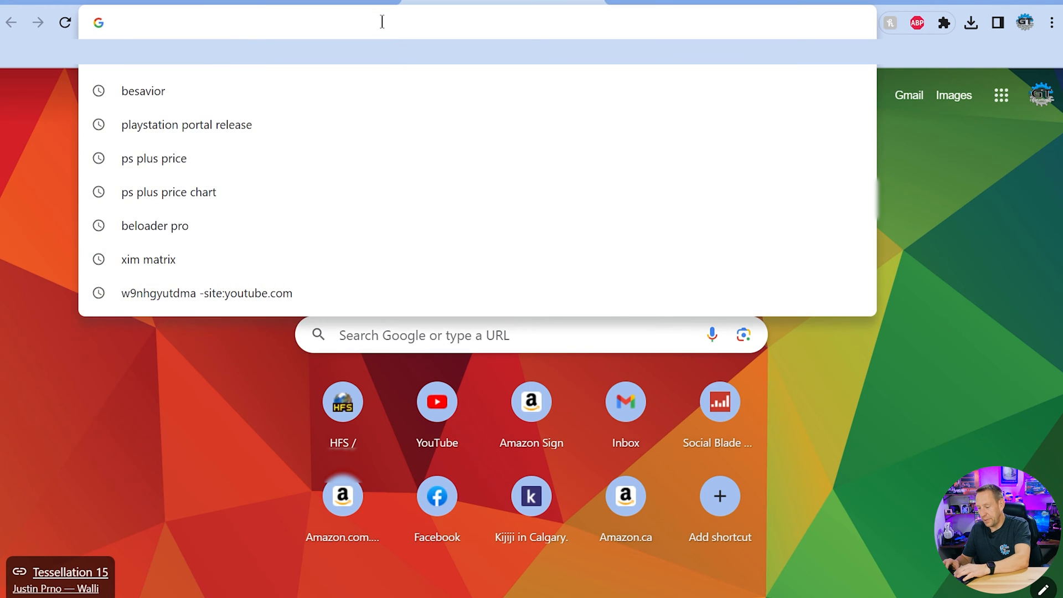
Load the external address, get ERR_CONNECTION_REFUSED, and go to the RT-AC86U router sign-in page
key(Return)
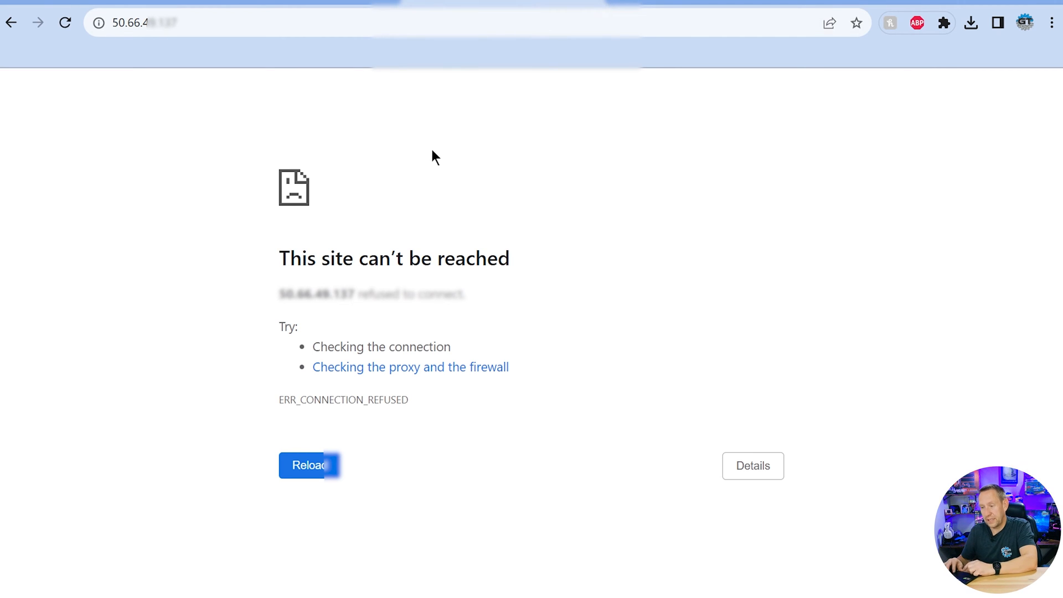
click(309, 466)
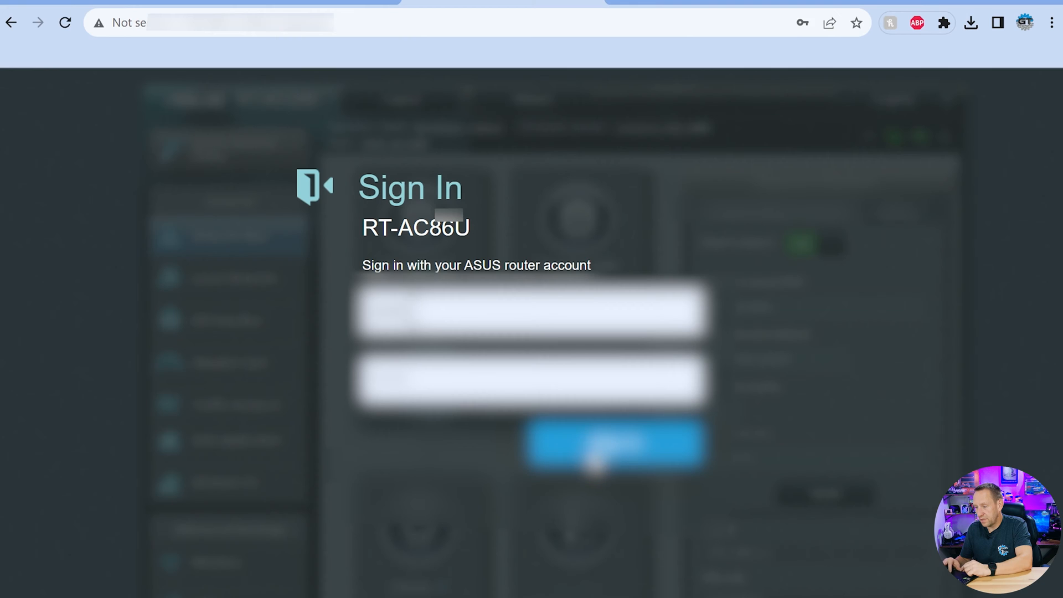
Sign into the router and review the HFS Laptop port-forwarding rule on external port 80, both protocols
click(615, 443)
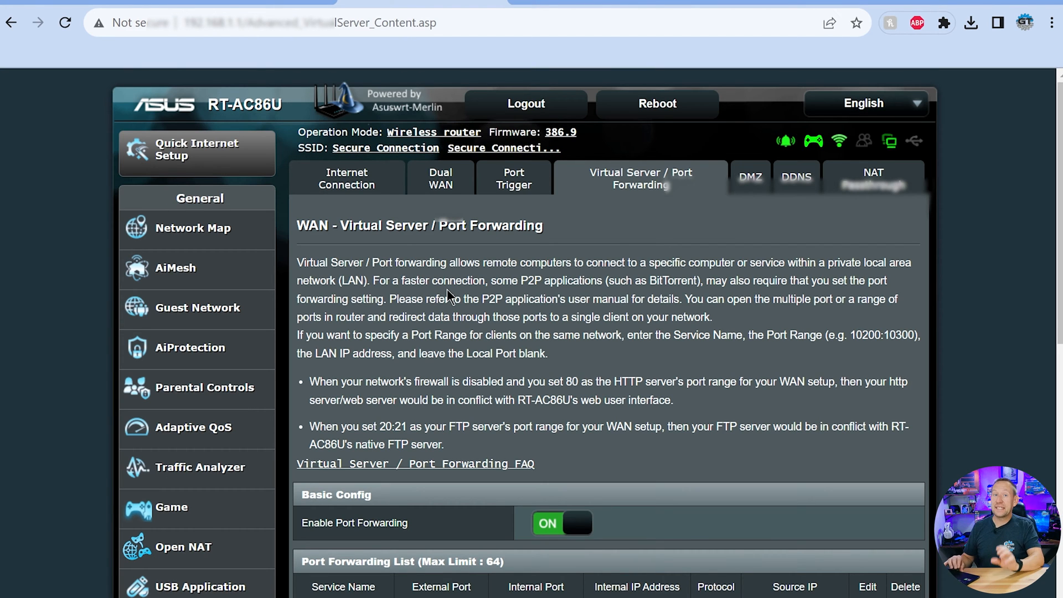
scroll(down, 3)
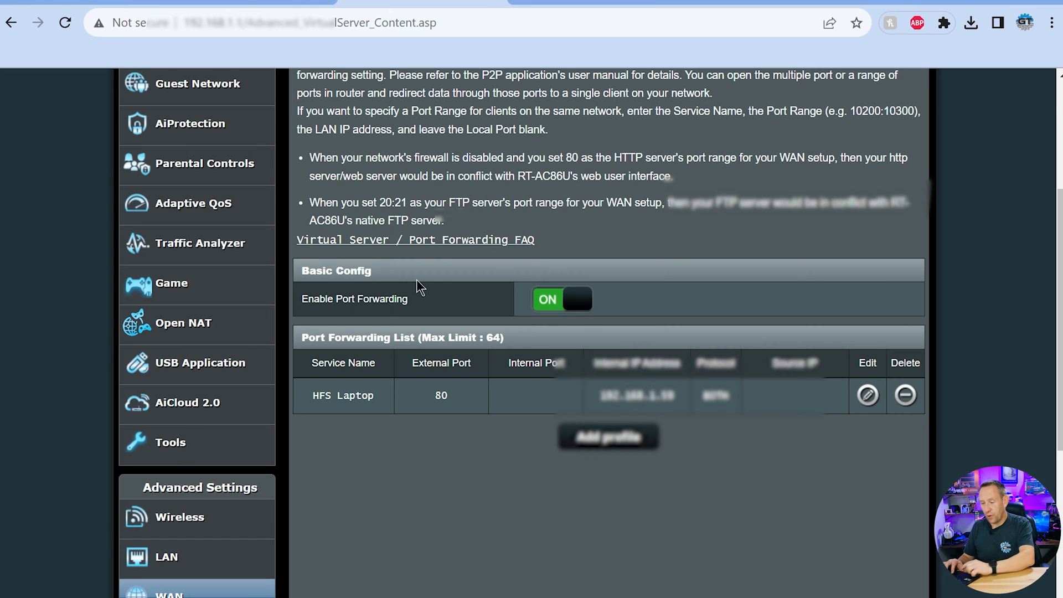
scroll(up, 3)
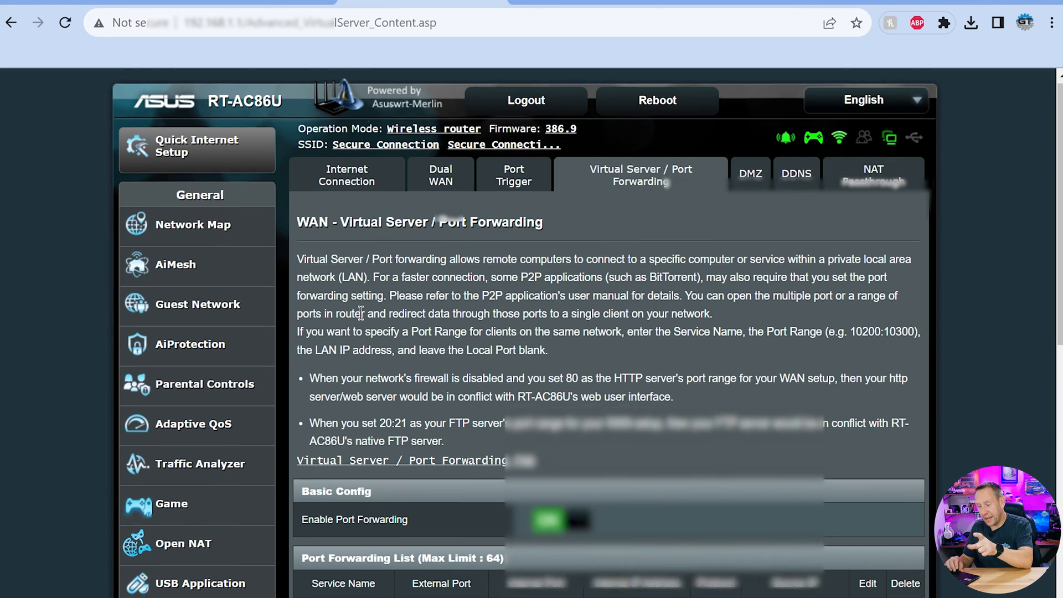
scroll(down, 3)
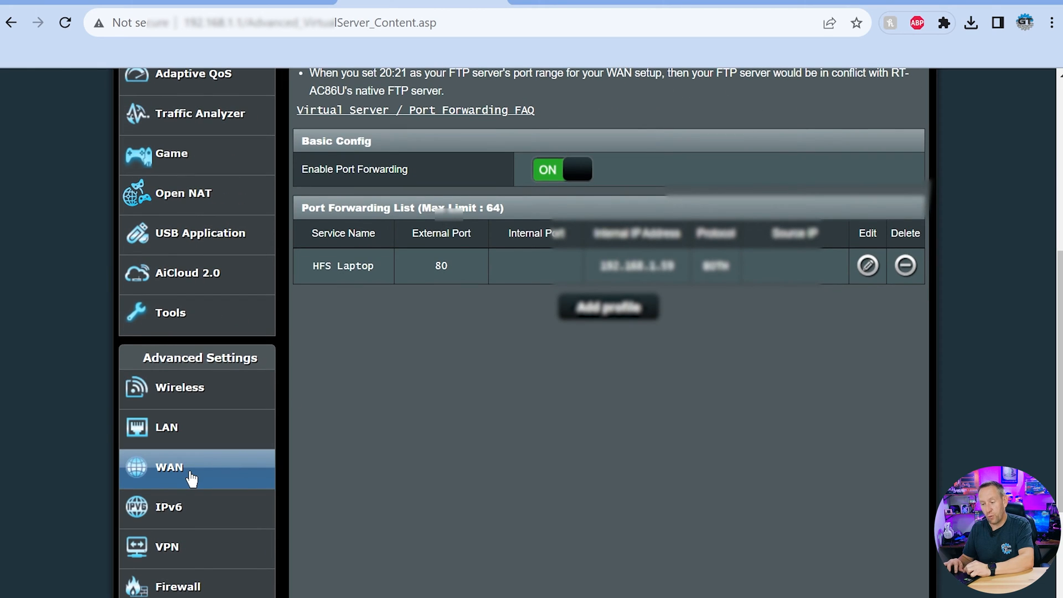
mouse_move(189, 471)
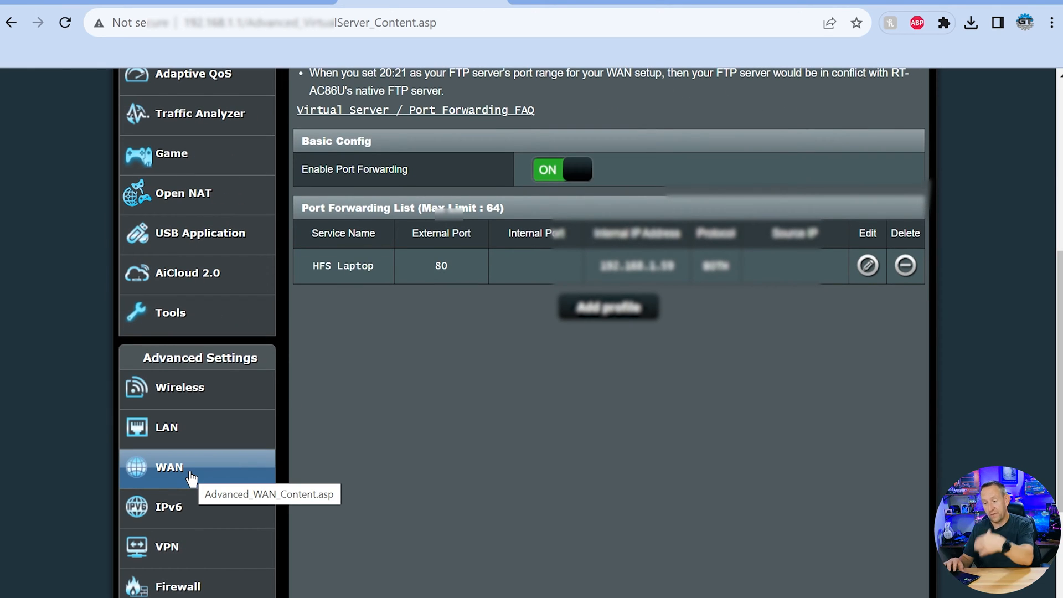
scroll(up, 3)
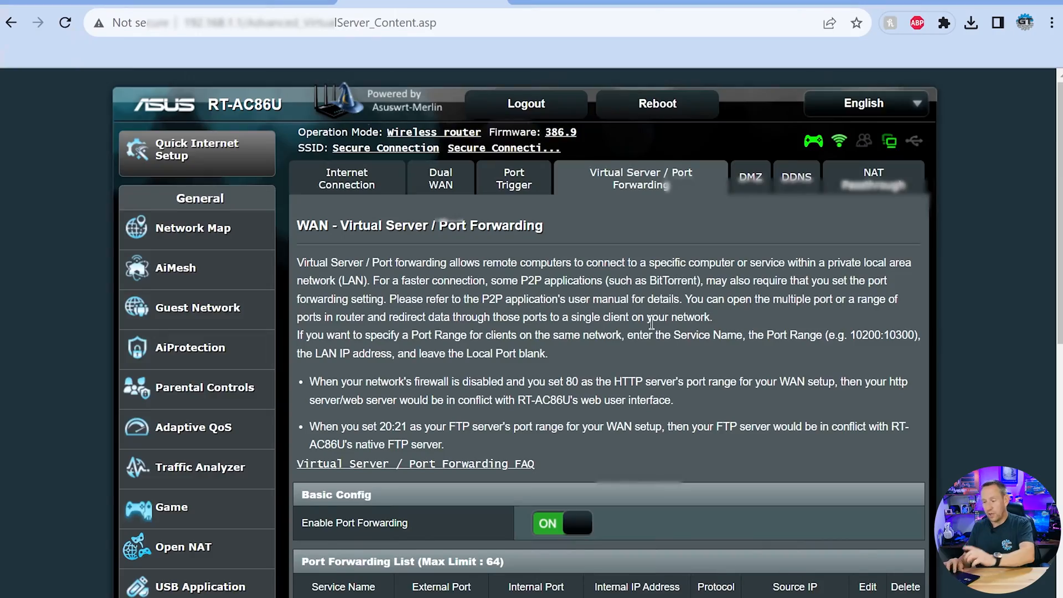
scroll(down, 3)
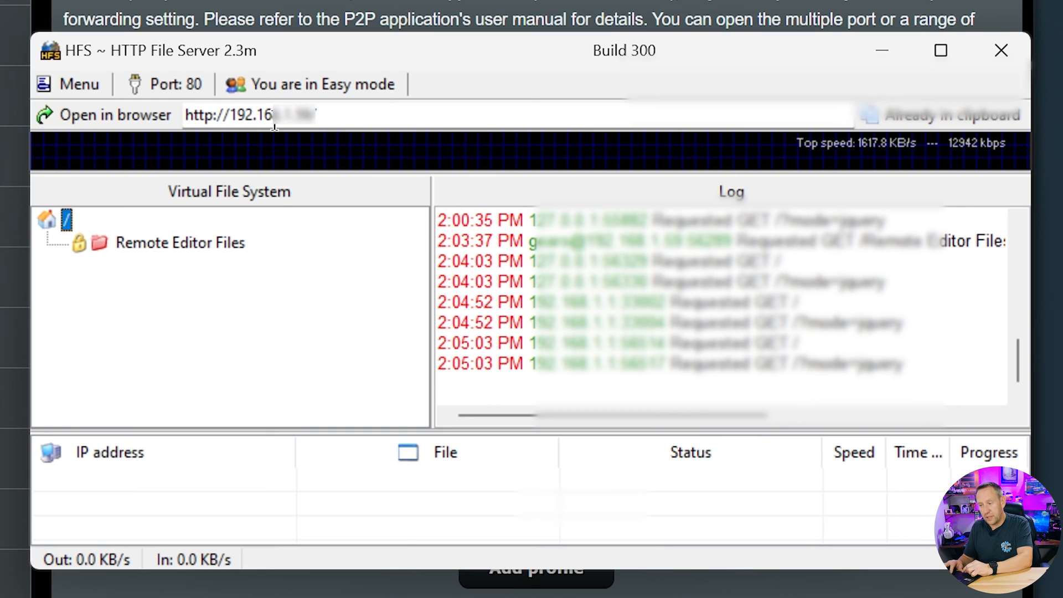
mouse_move(302, 128)
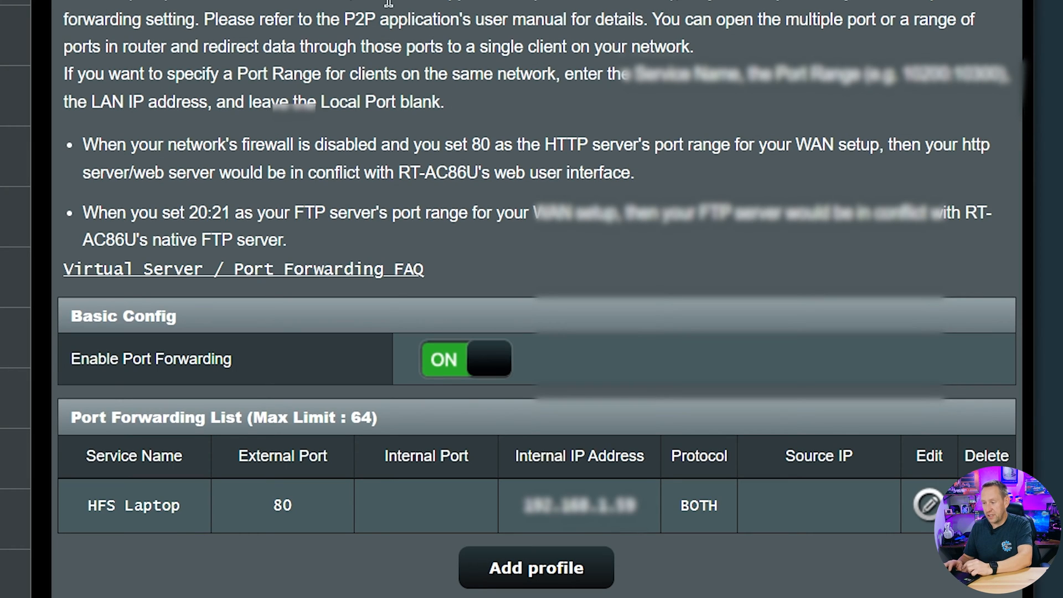
mouse_move(439, 377)
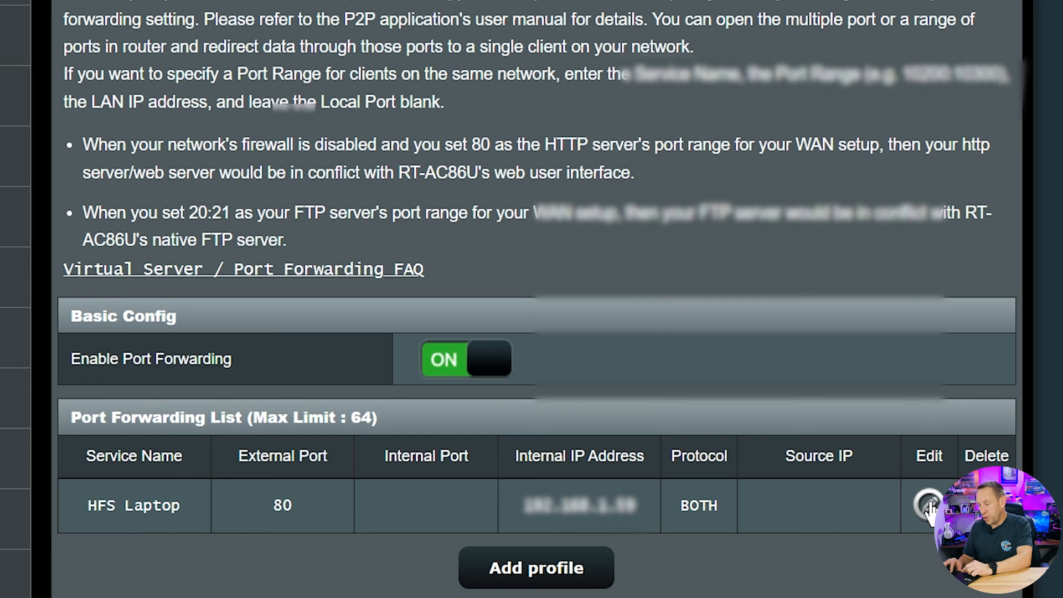
click(928, 505)
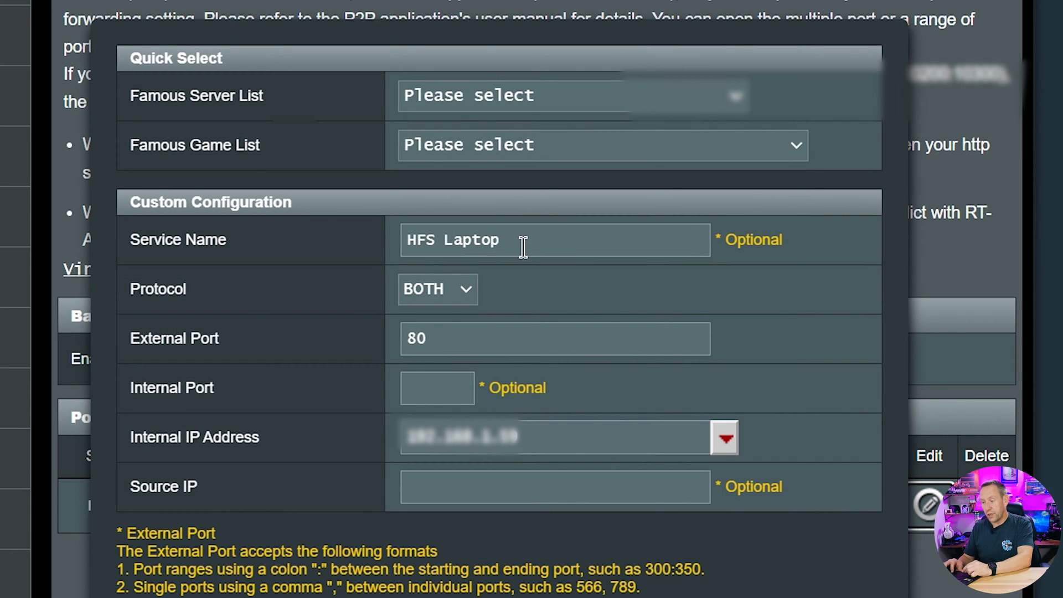
click(554, 239)
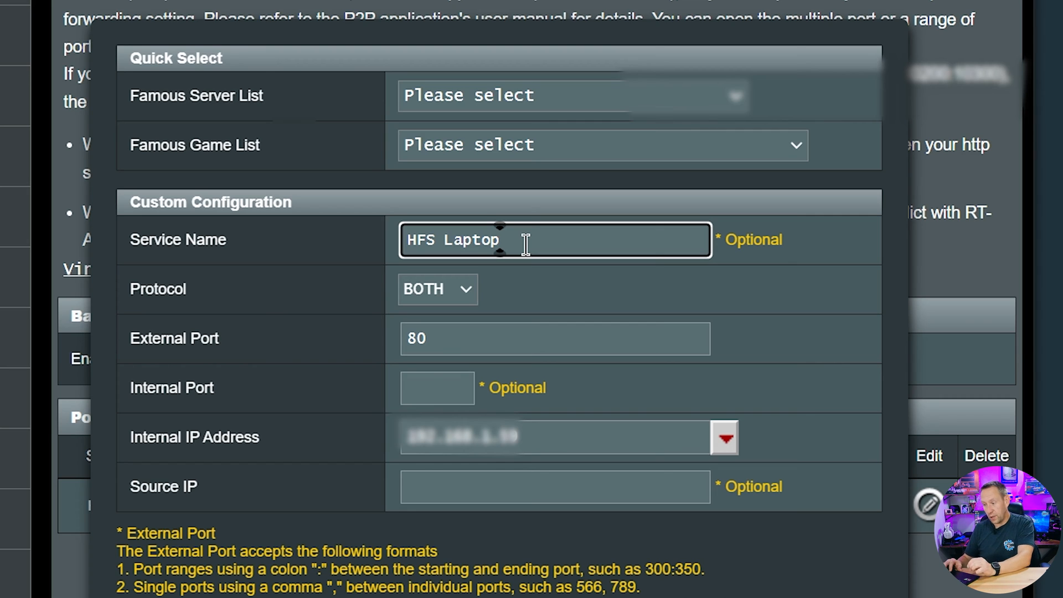
mouse_move(471, 294)
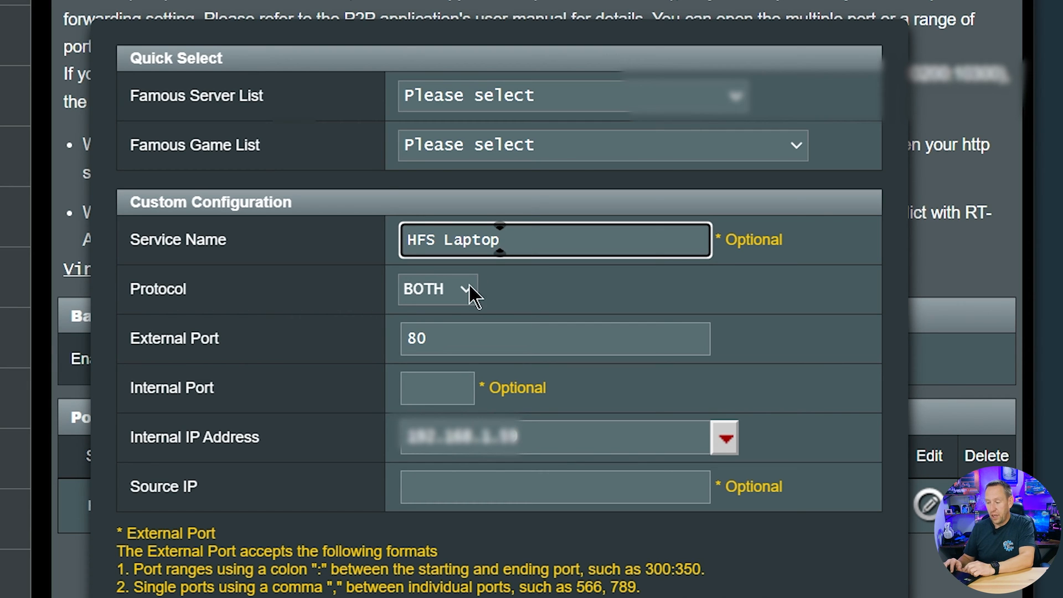
mouse_move(525, 309)
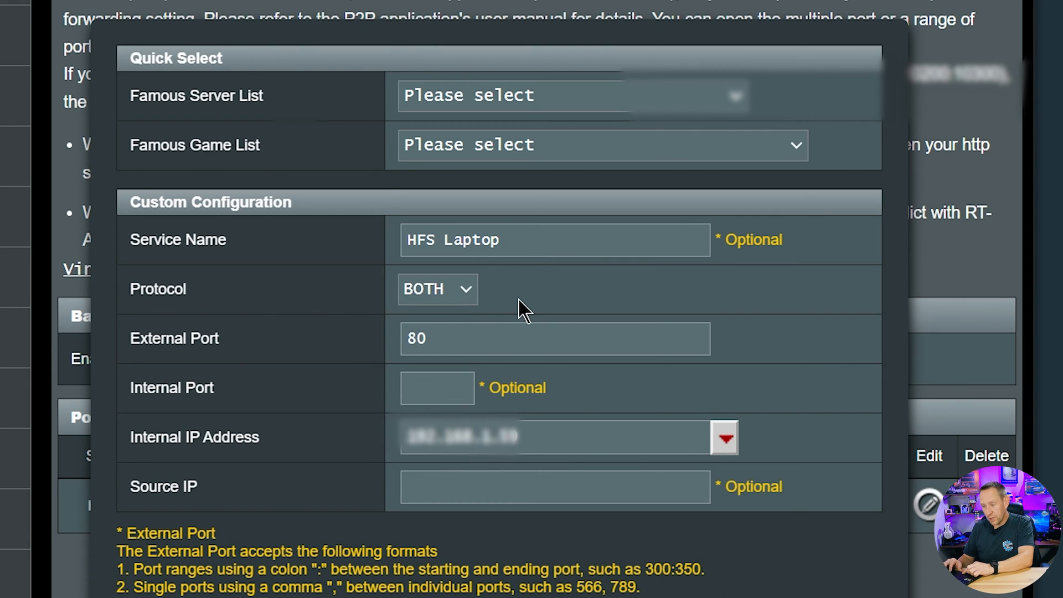
click(554, 339)
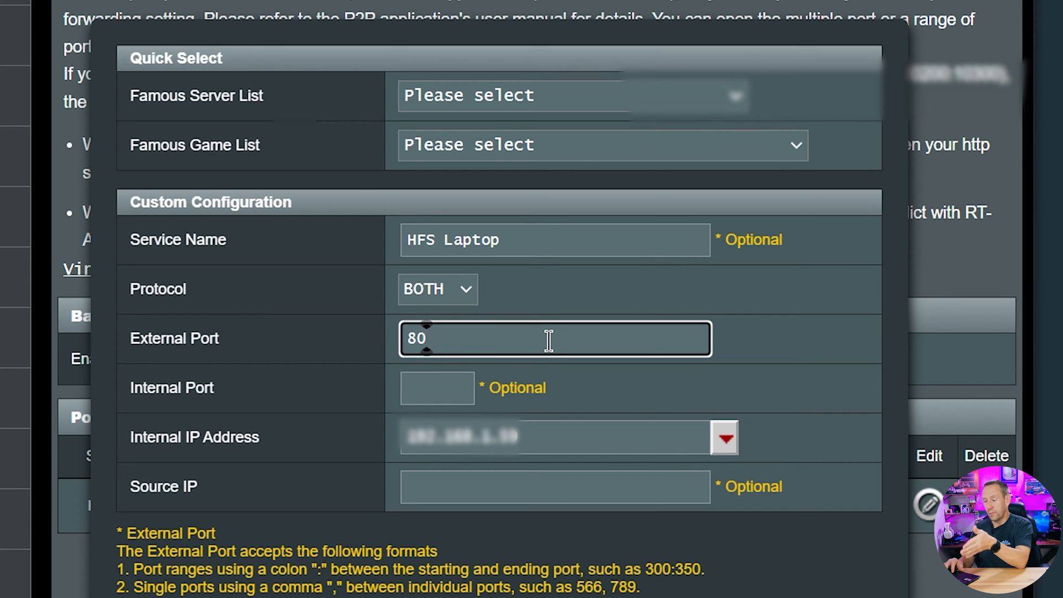
mouse_move(546, 372)
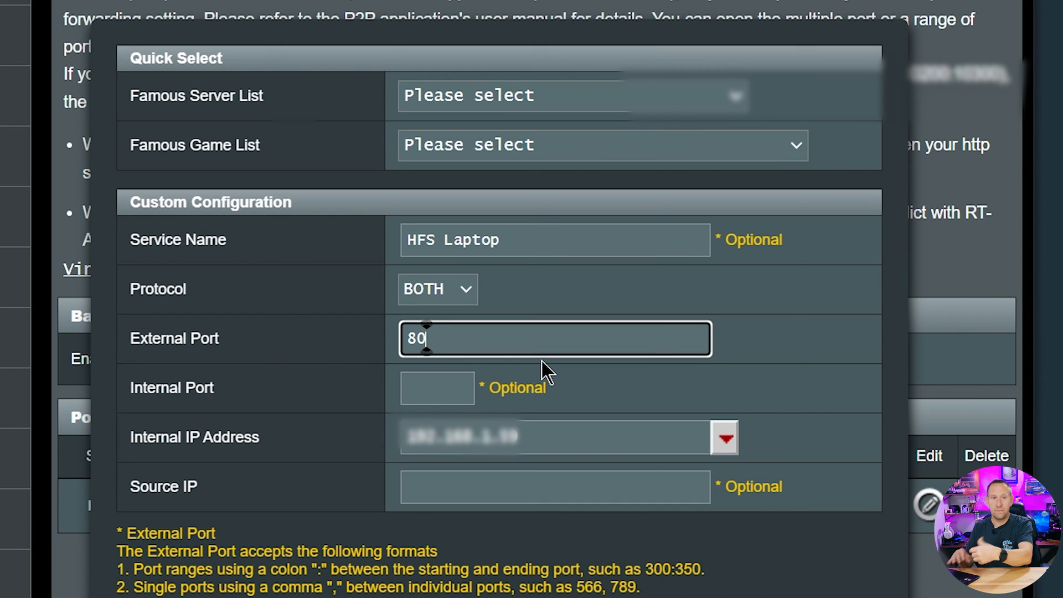
click(555, 436)
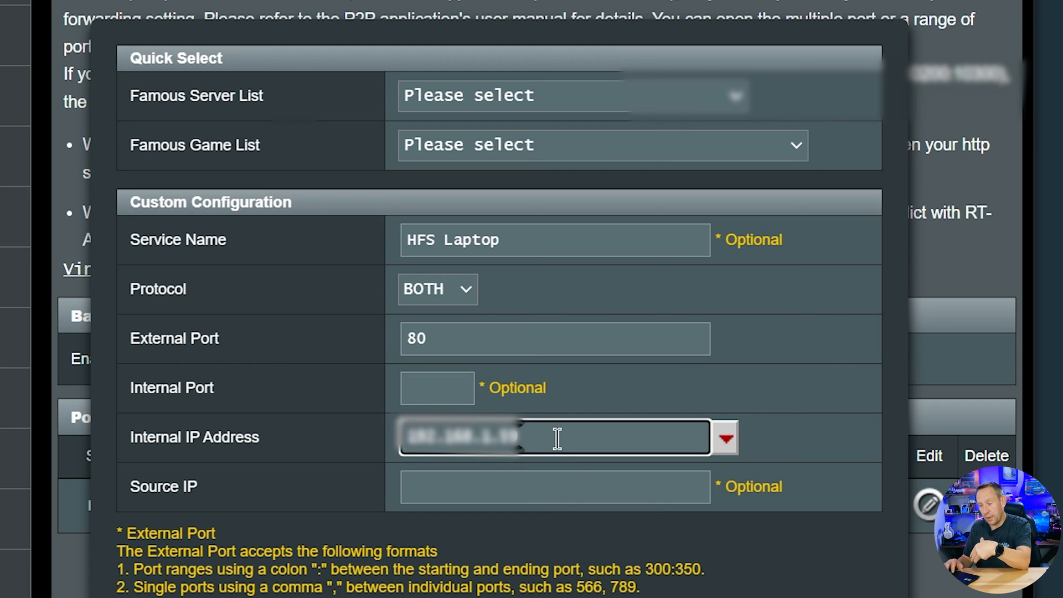
scroll(down, 3)
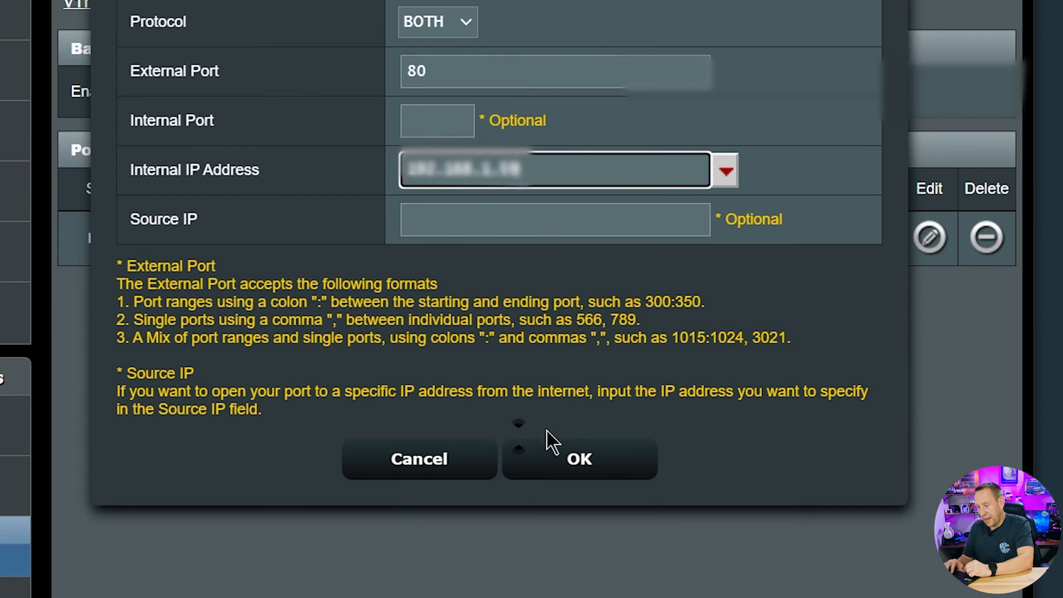
click(578, 458)
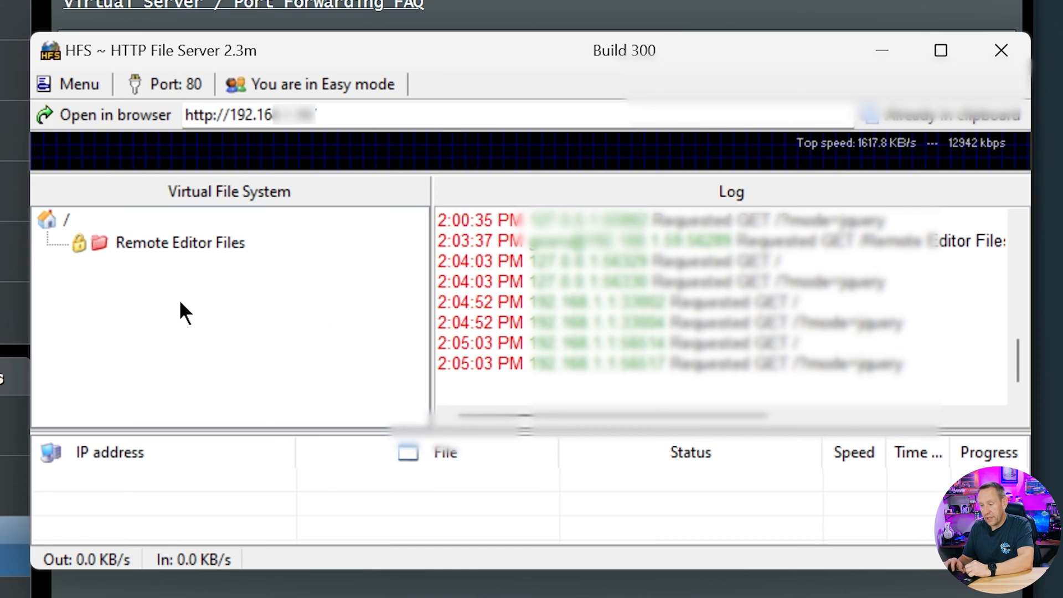
Switch the HFS link from the local 192.168 address to the external public IP
click(70, 84)
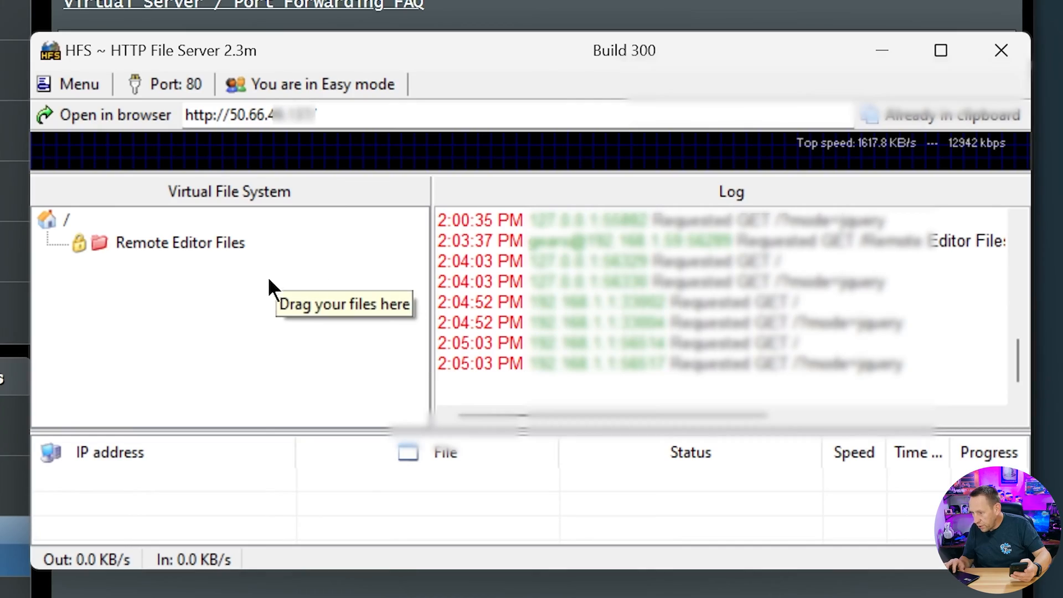
mouse_move(246, 324)
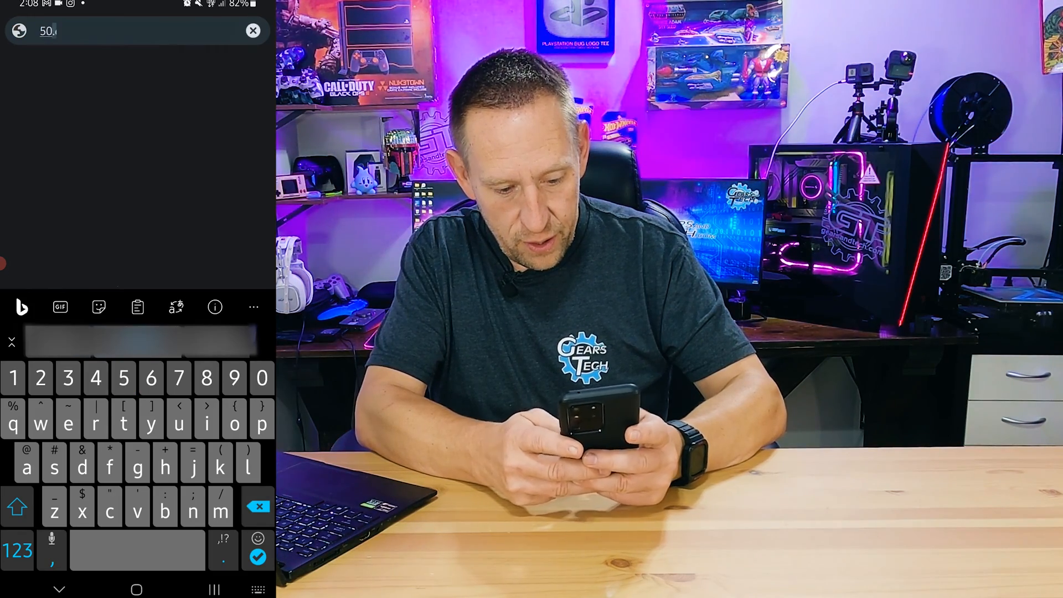
Load the file server page on the phone browser using the public IP address
click(152, 378)
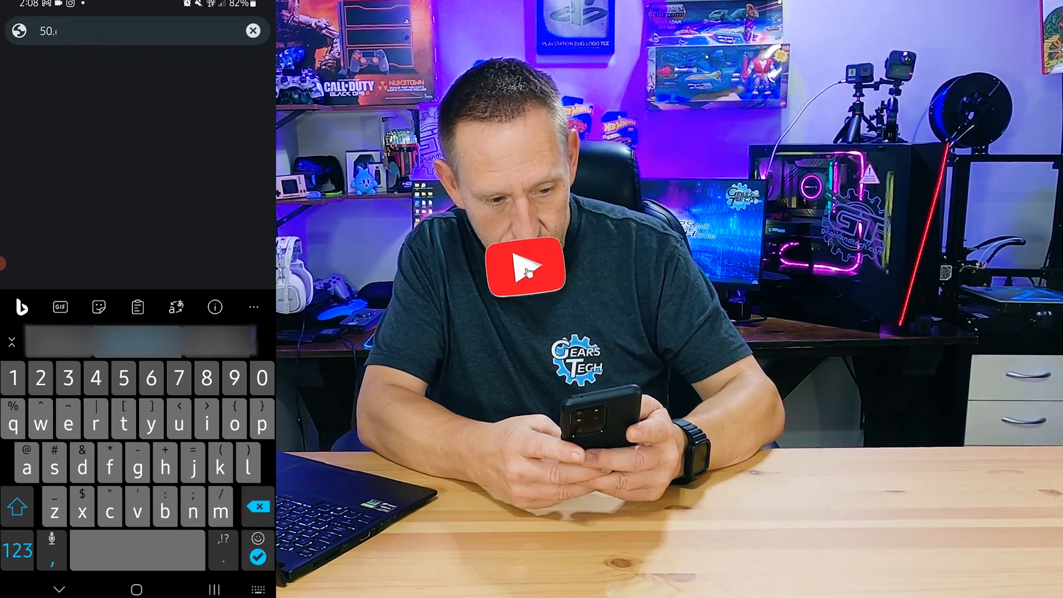
click(179, 379)
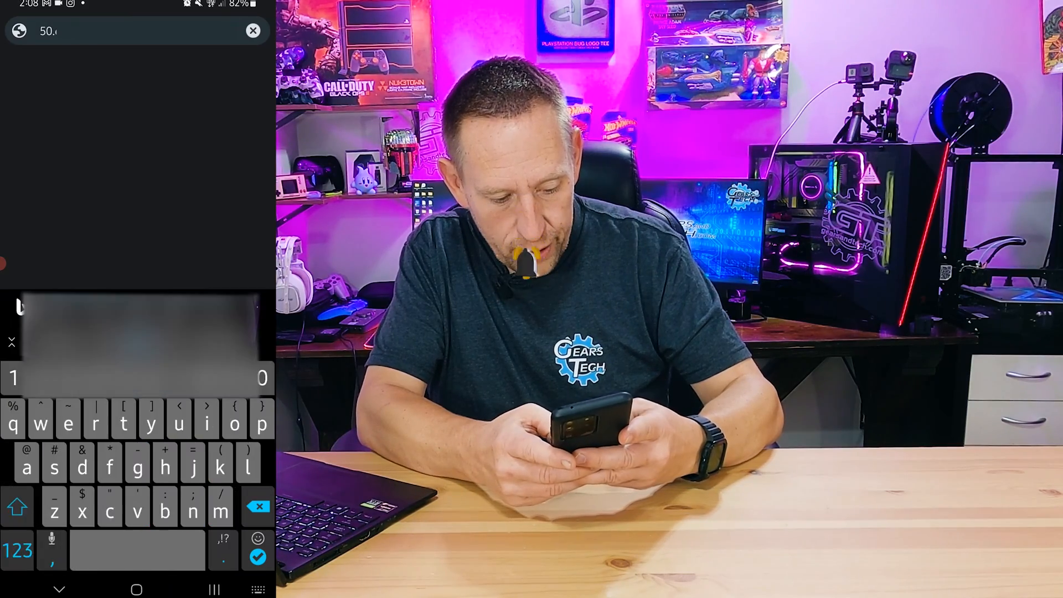
click(17, 550)
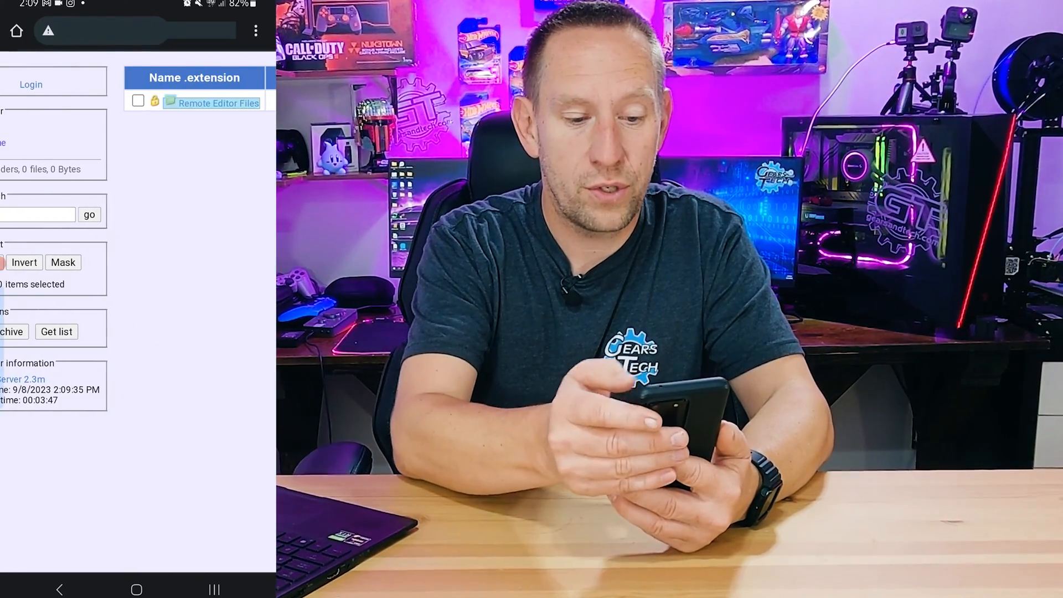
Sign into the locked Remote Editor Files folder on the phone as 'gears' and download a file
click(31, 84)
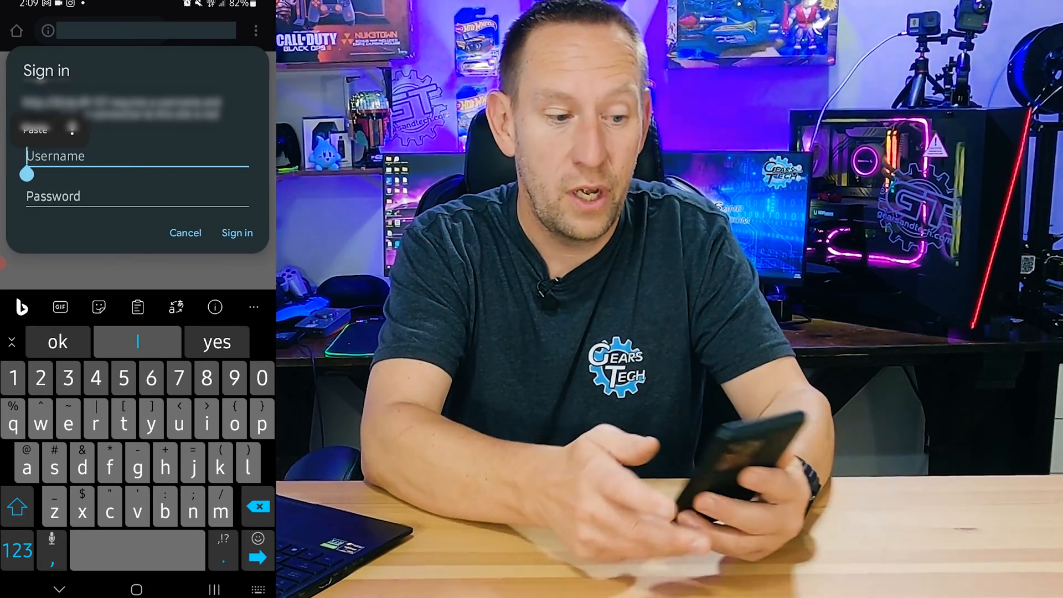
text(gears)
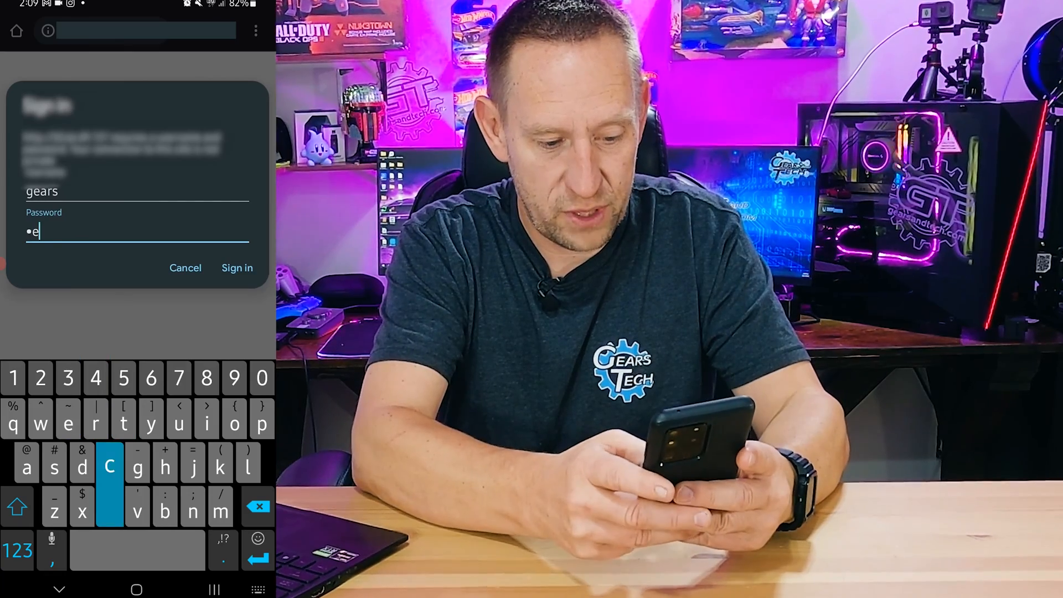
click(237, 267)
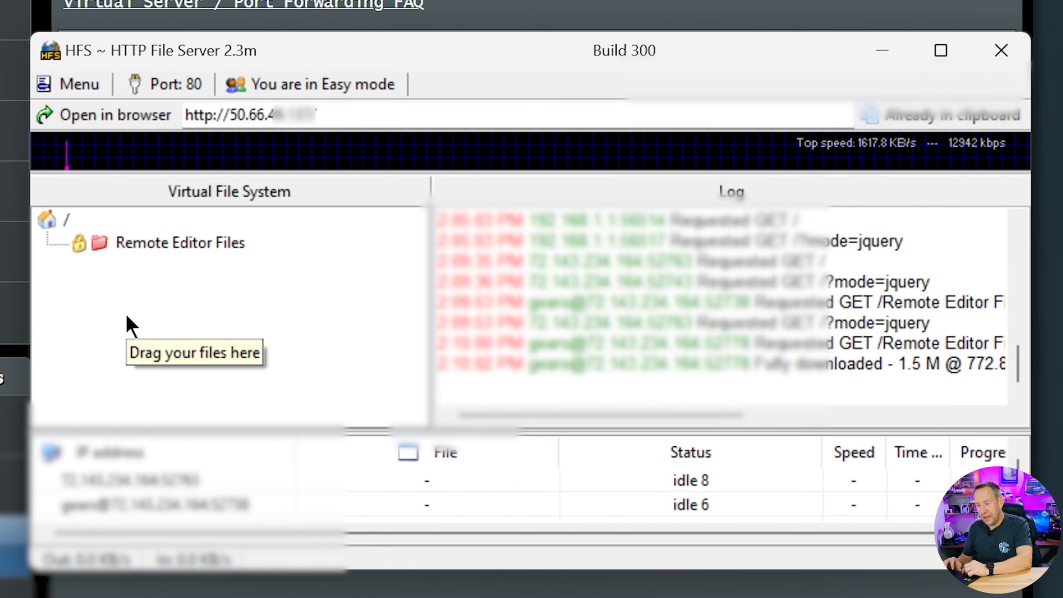
Show Remote Editor Files details: external URL, C:\Remote Editor Files, access and upload for Gears
click(179, 243)
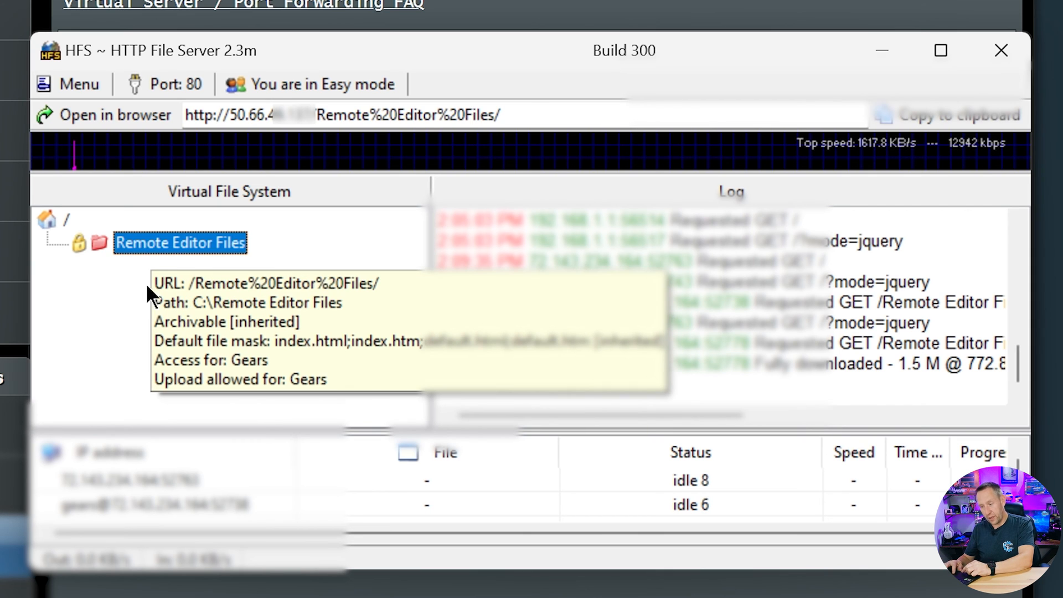
mouse_move(159, 336)
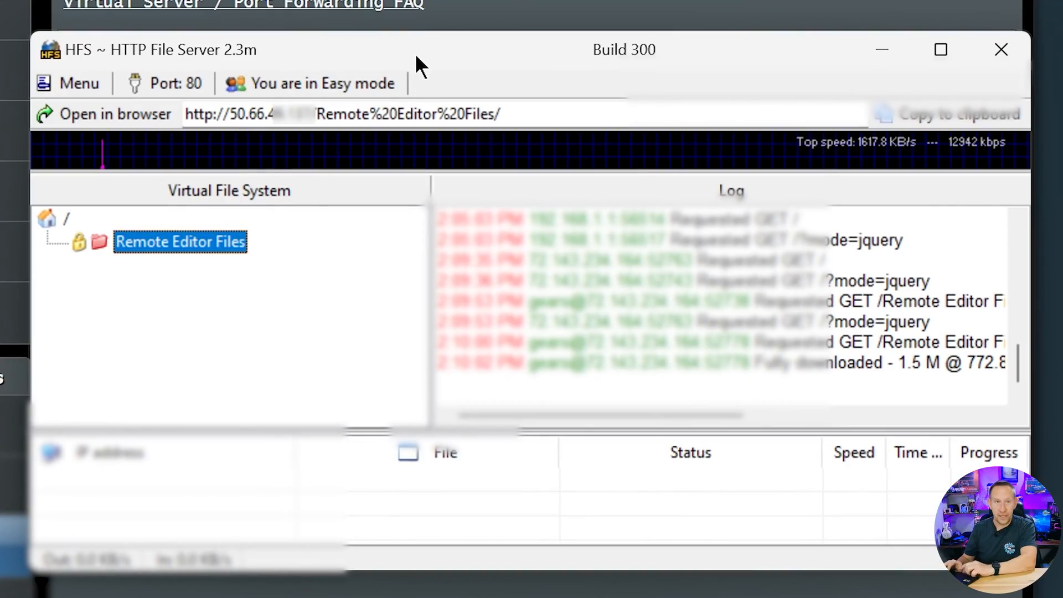
Show the HFS Menu to browse Start/Exit and Tray icons options with Minimize to tray on
click(71, 83)
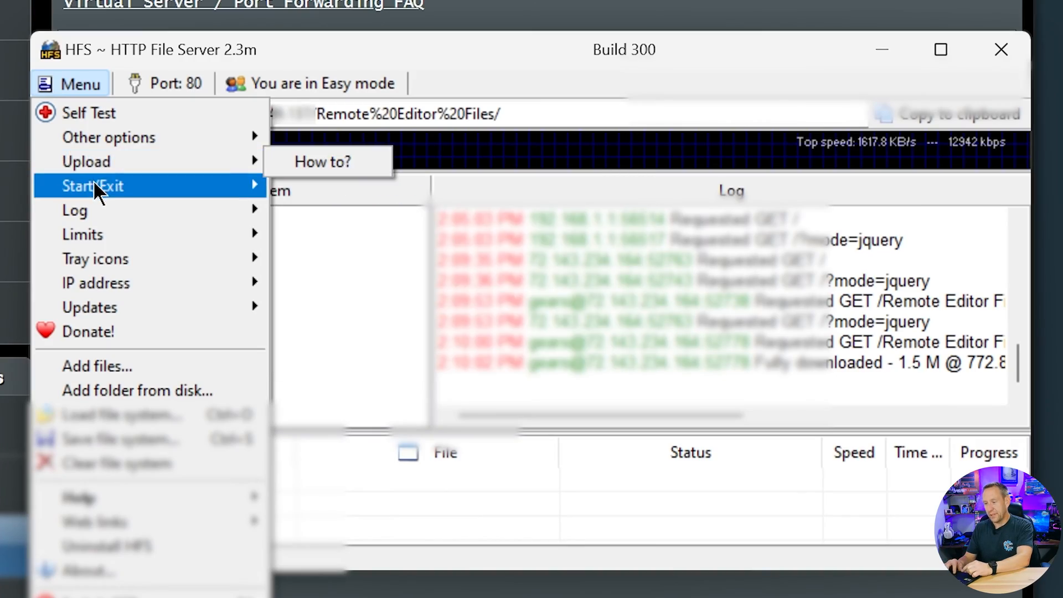
mouse_move(95, 258)
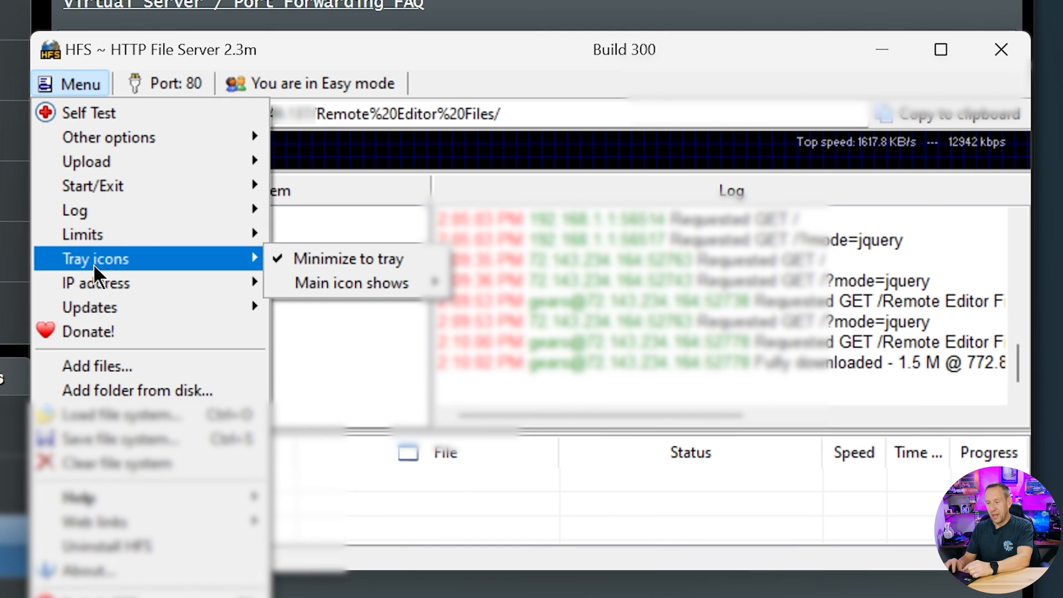